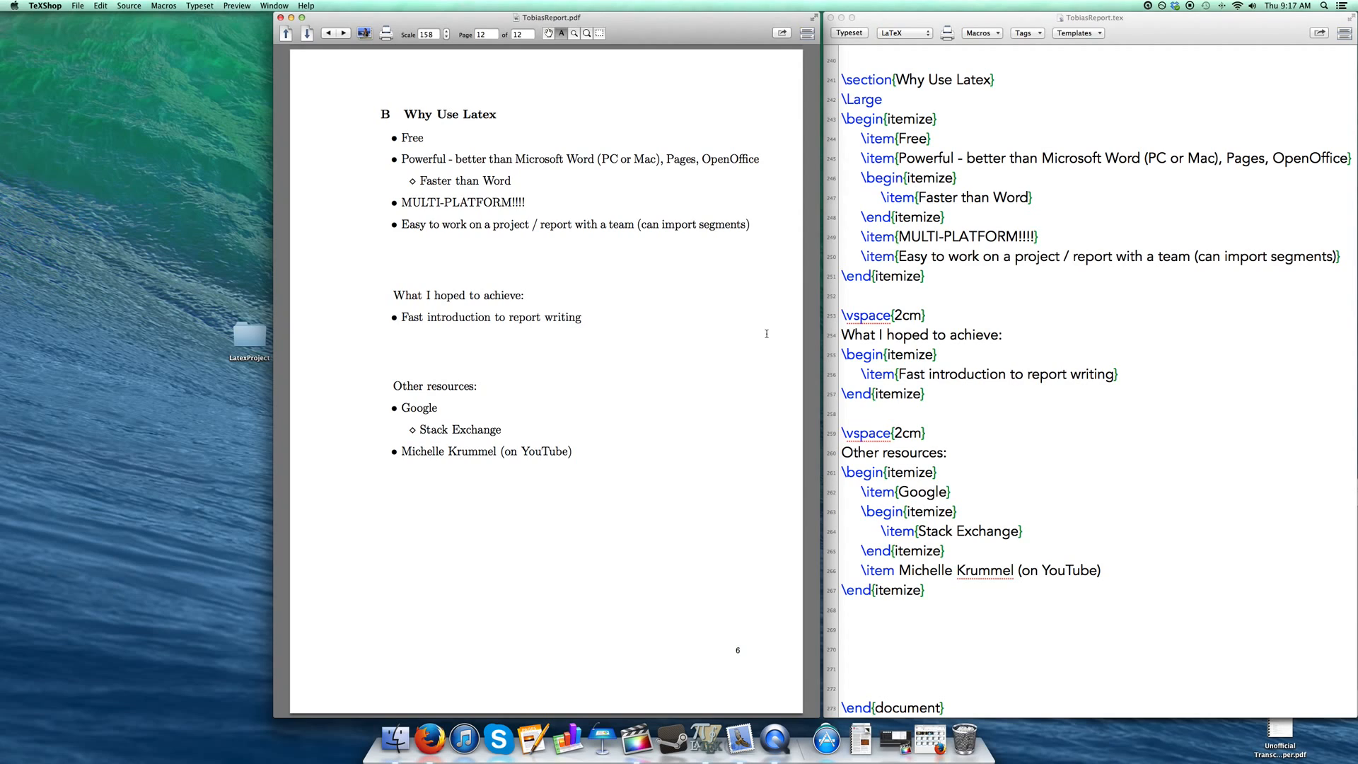
mouse_move(554, 161)
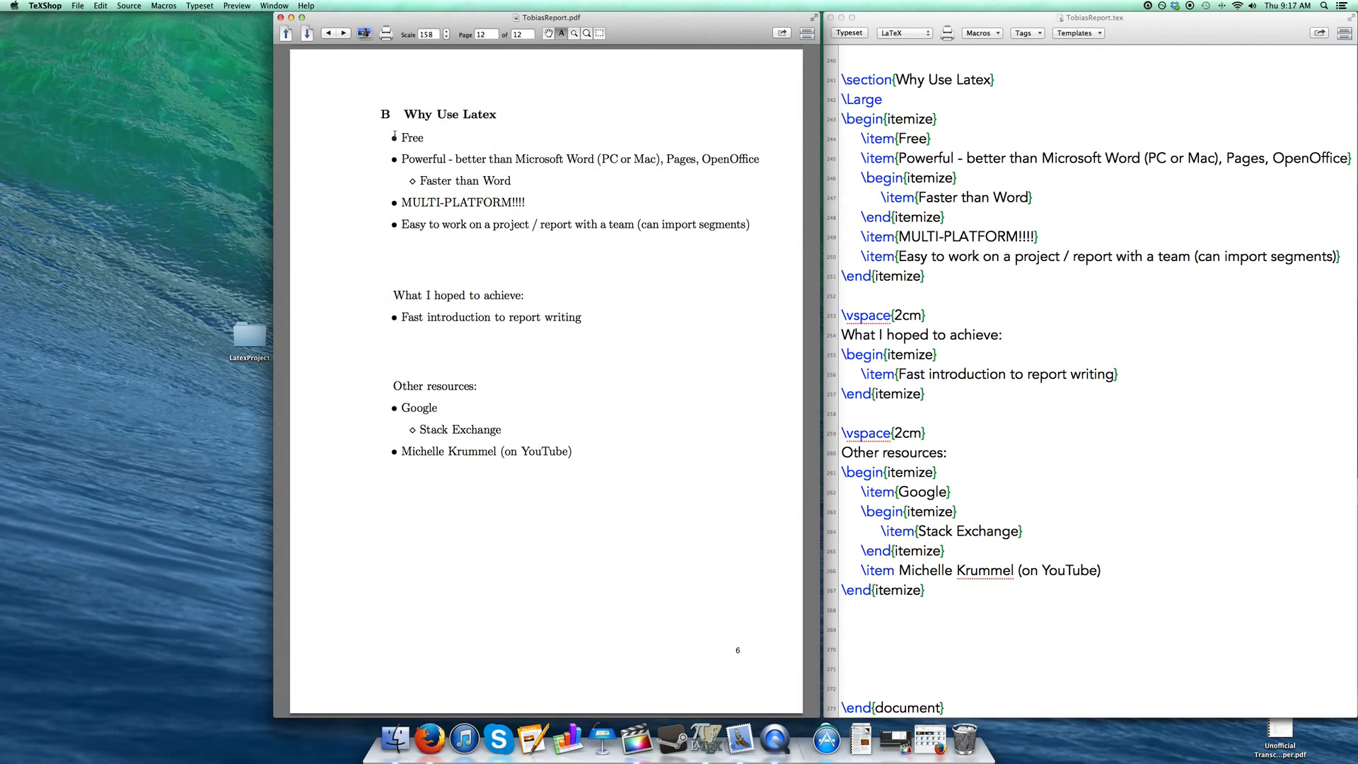
mouse_move(444, 136)
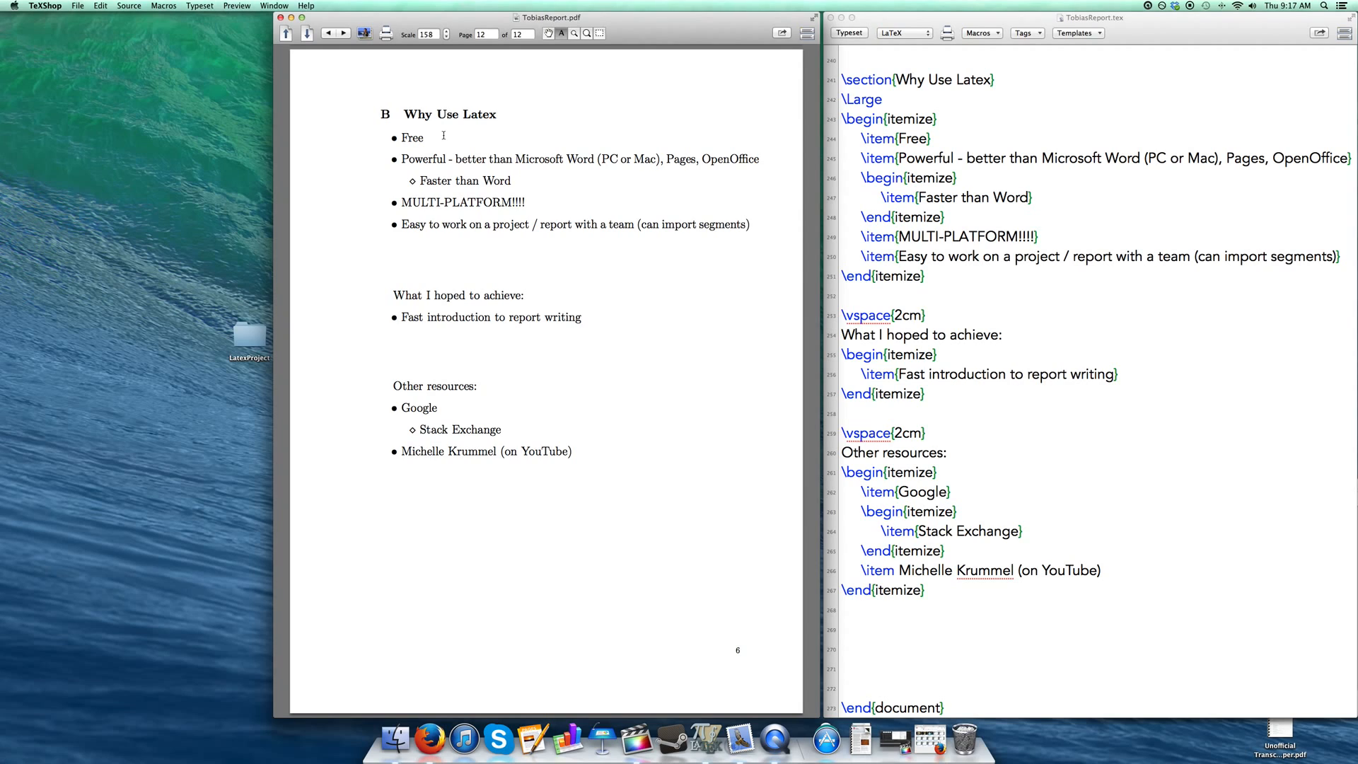
mouse_move(458, 143)
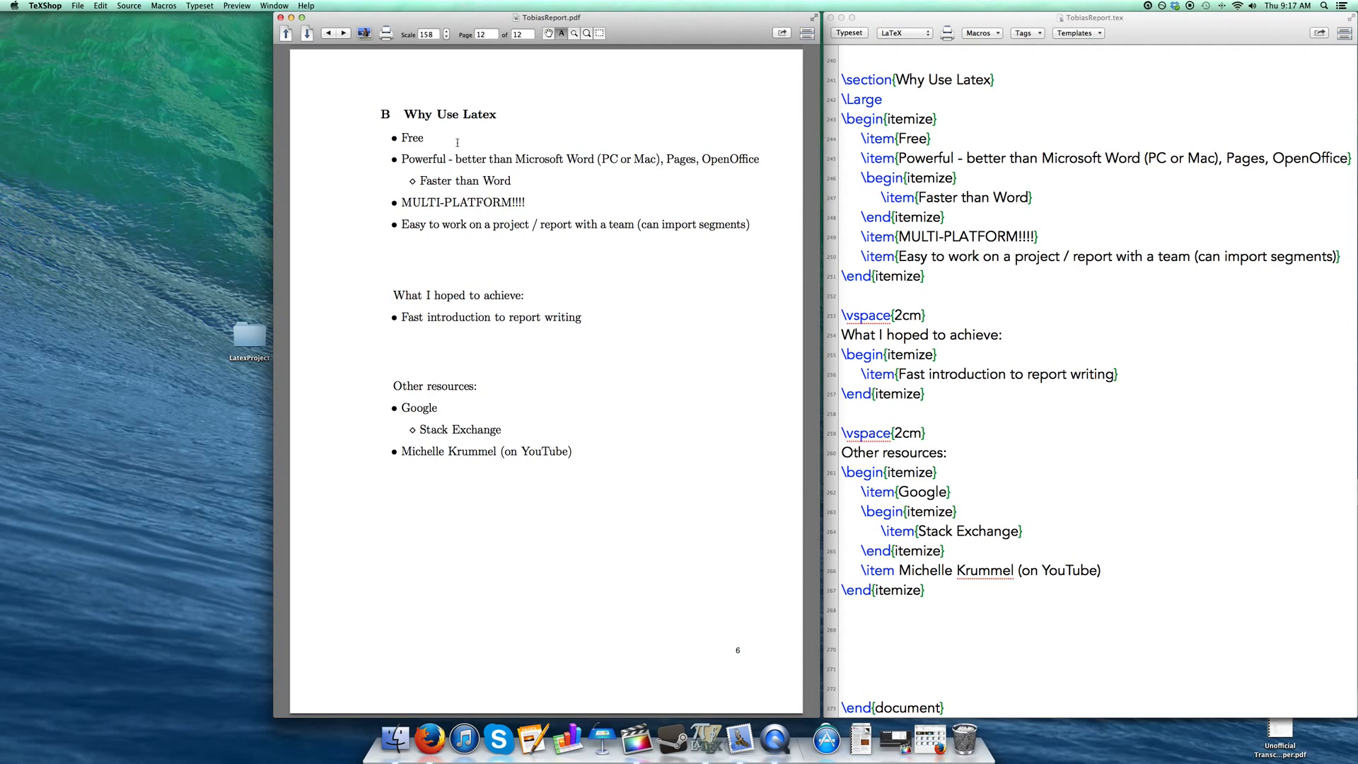
mouse_move(596, 159)
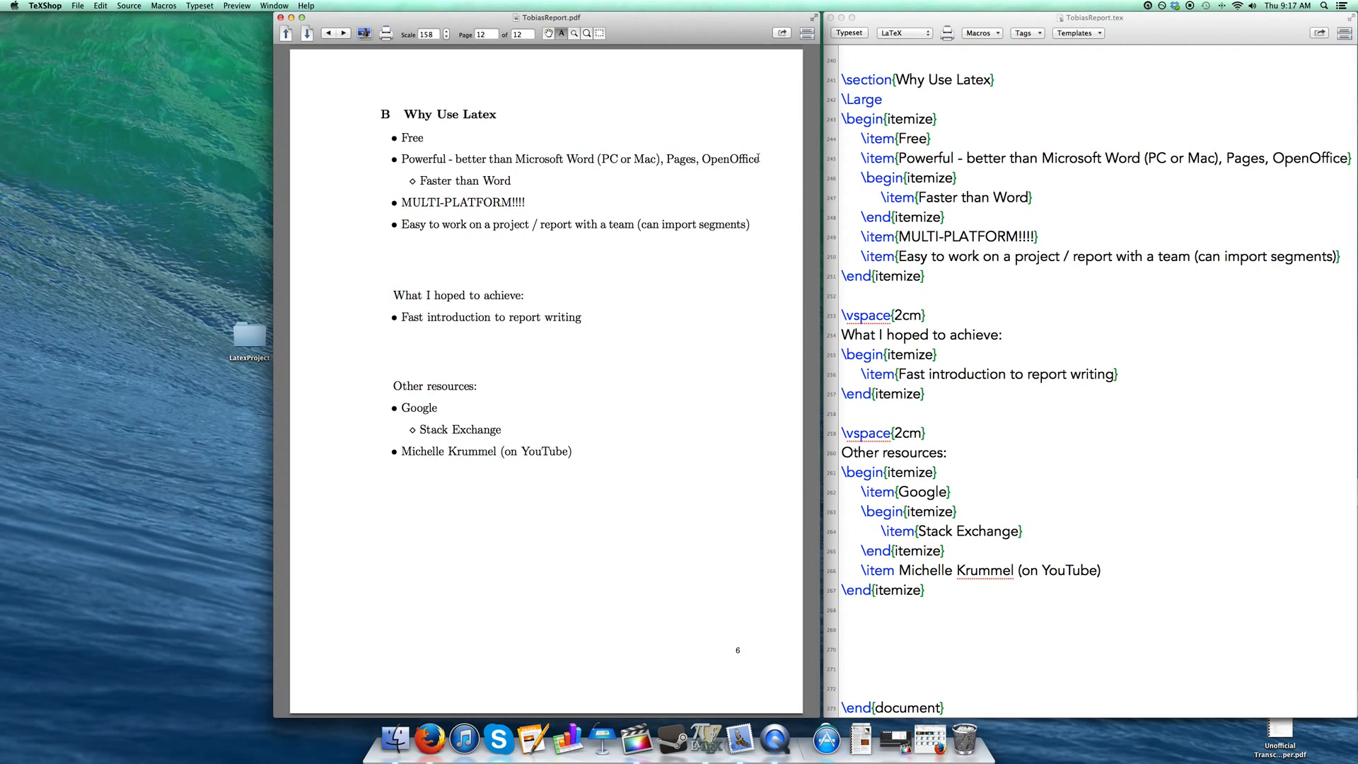
mouse_move(565, 175)
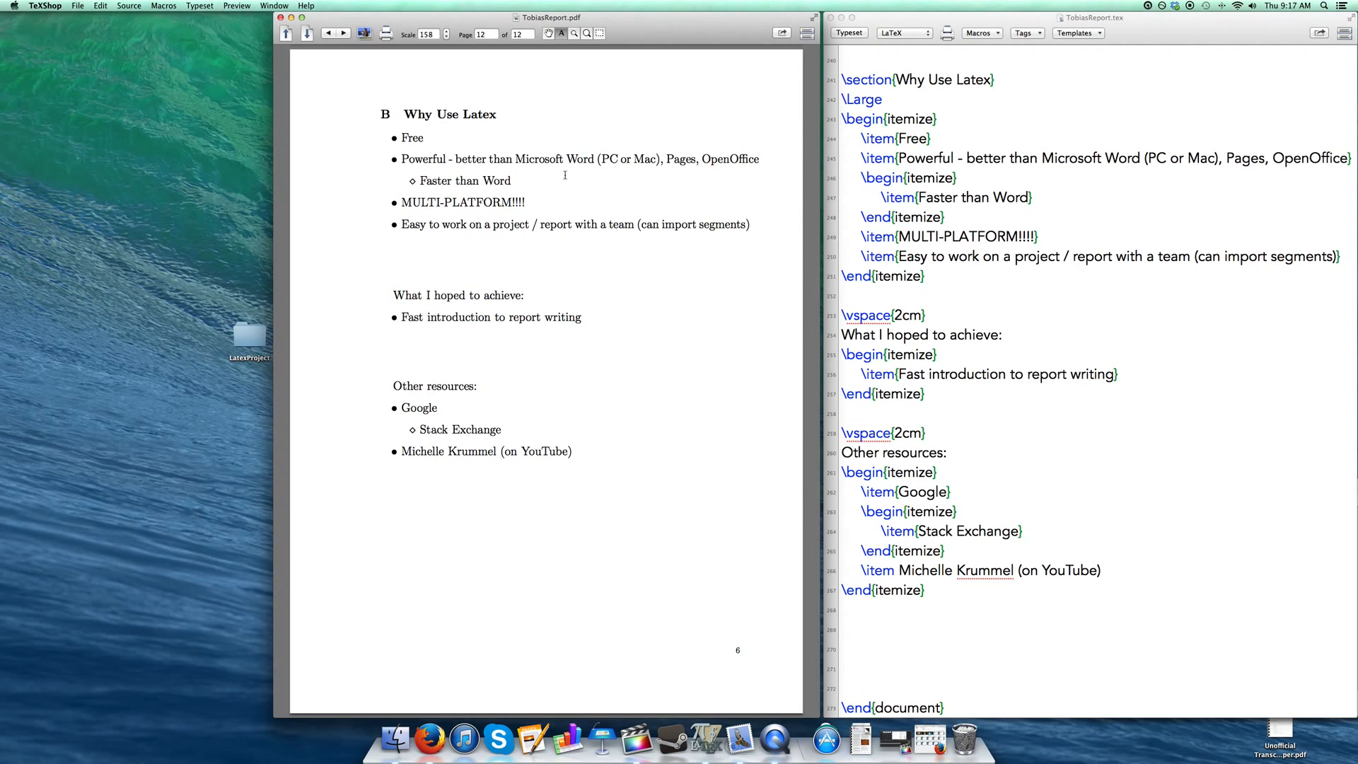
Highlight and then deselect the list of competing programs in the PDF, then scroll the preview
drag(515, 159, 699, 159)
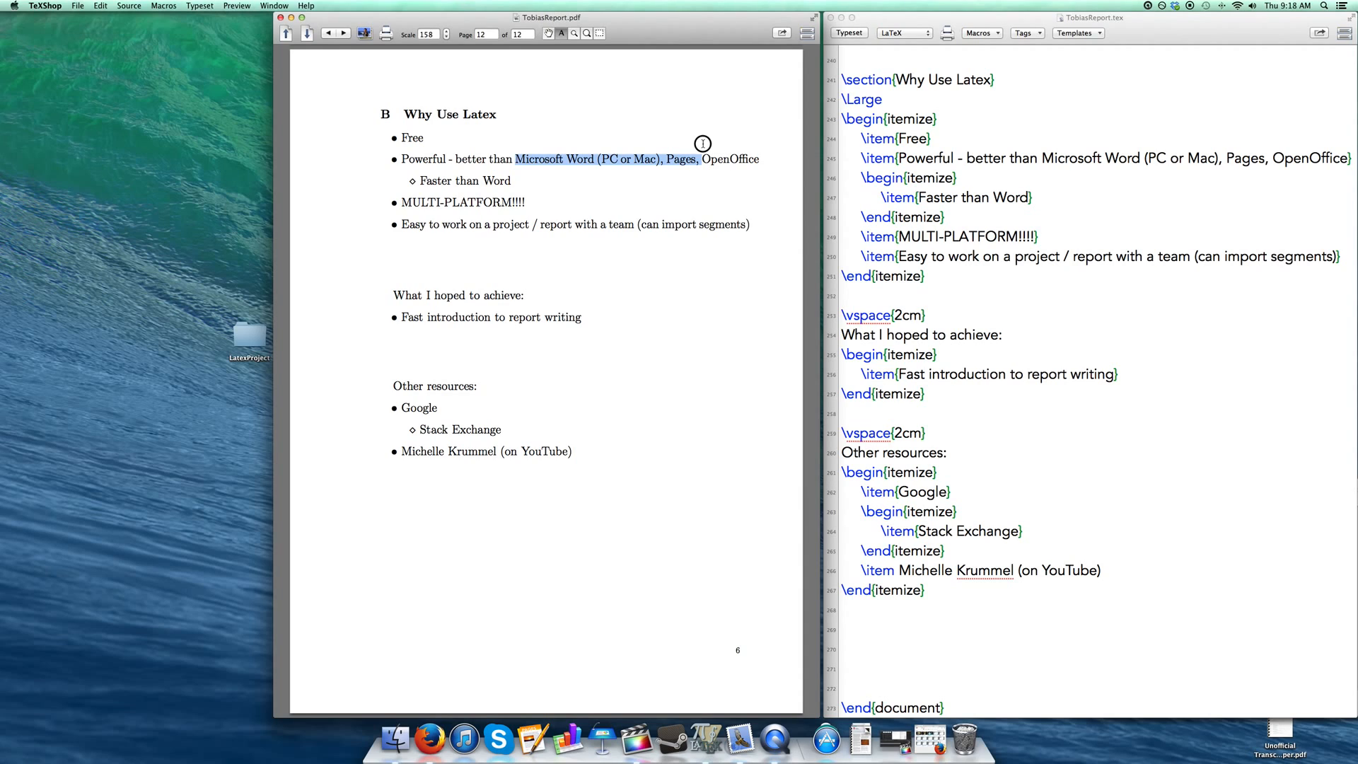
click(504, 158)
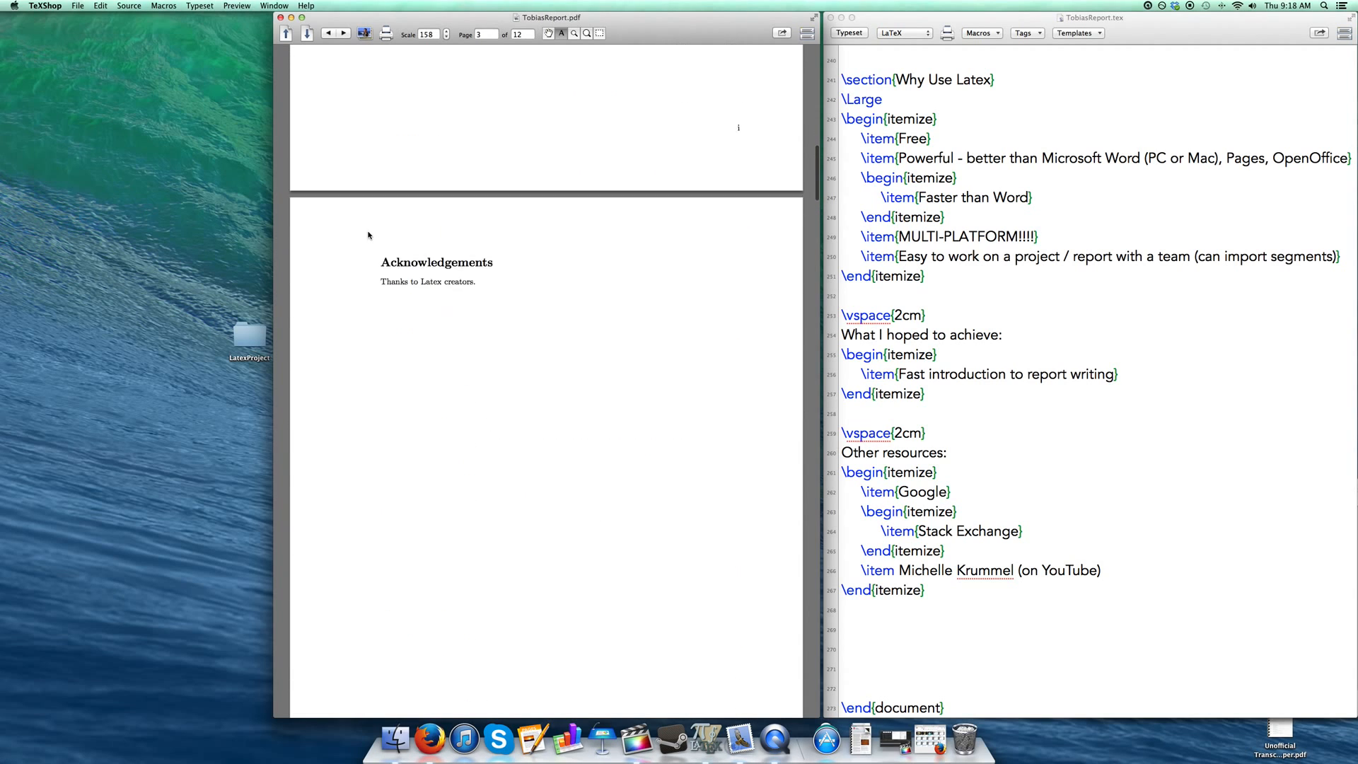
scroll(down, 3)
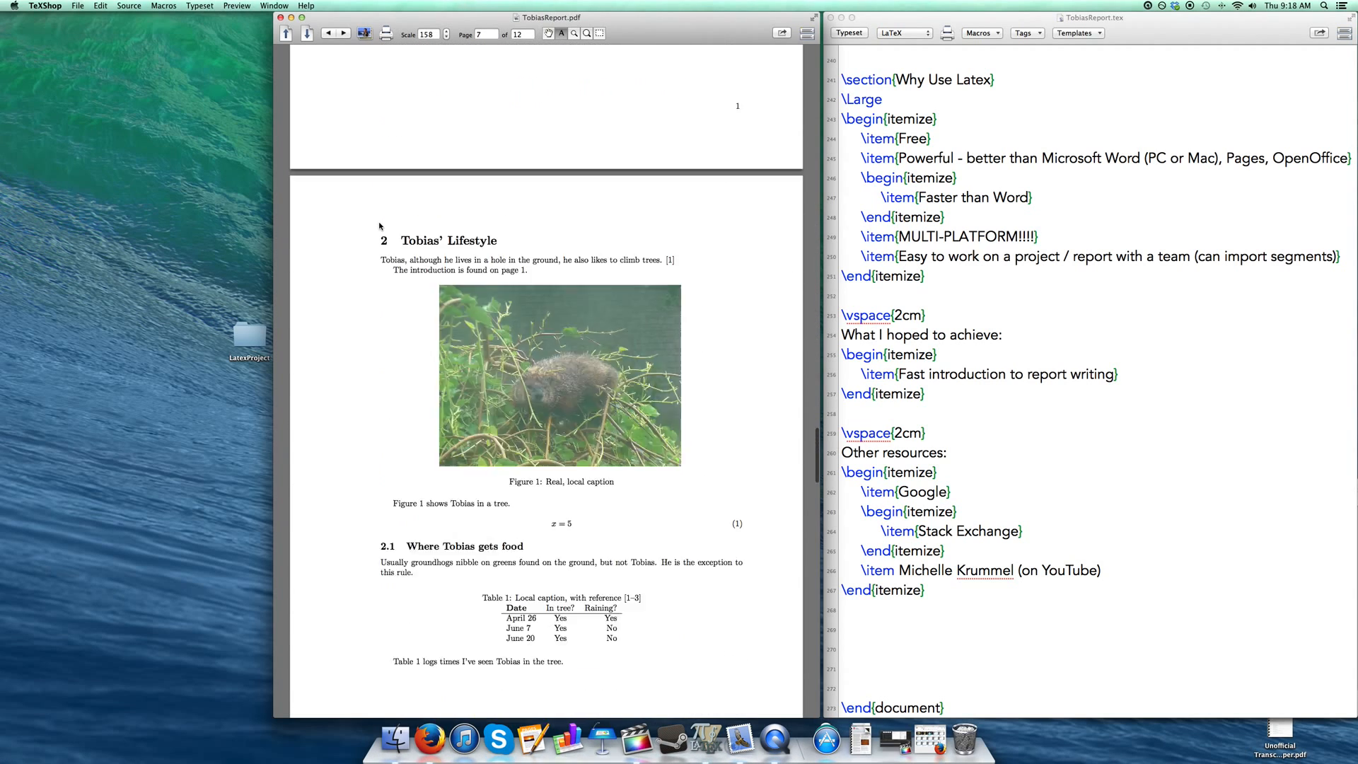
scroll(down, 3)
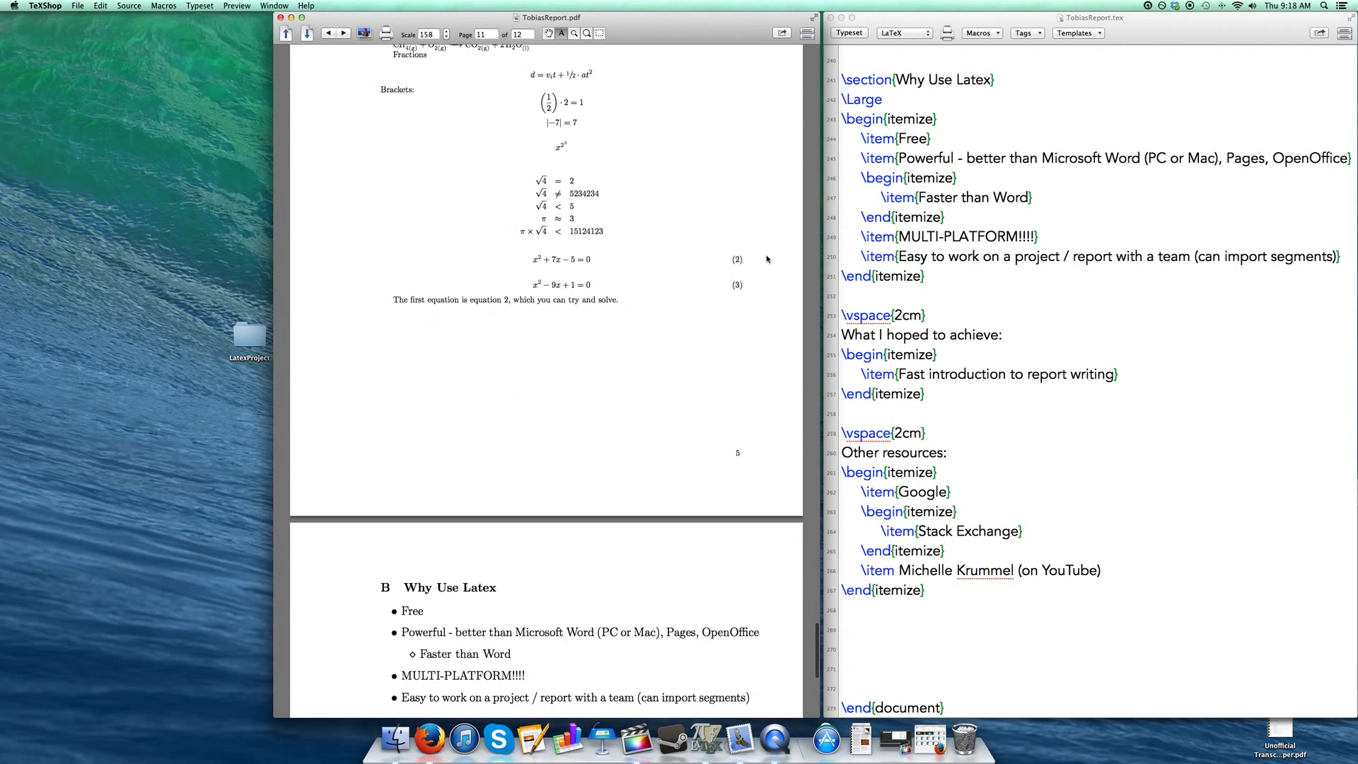
scroll(down, 3)
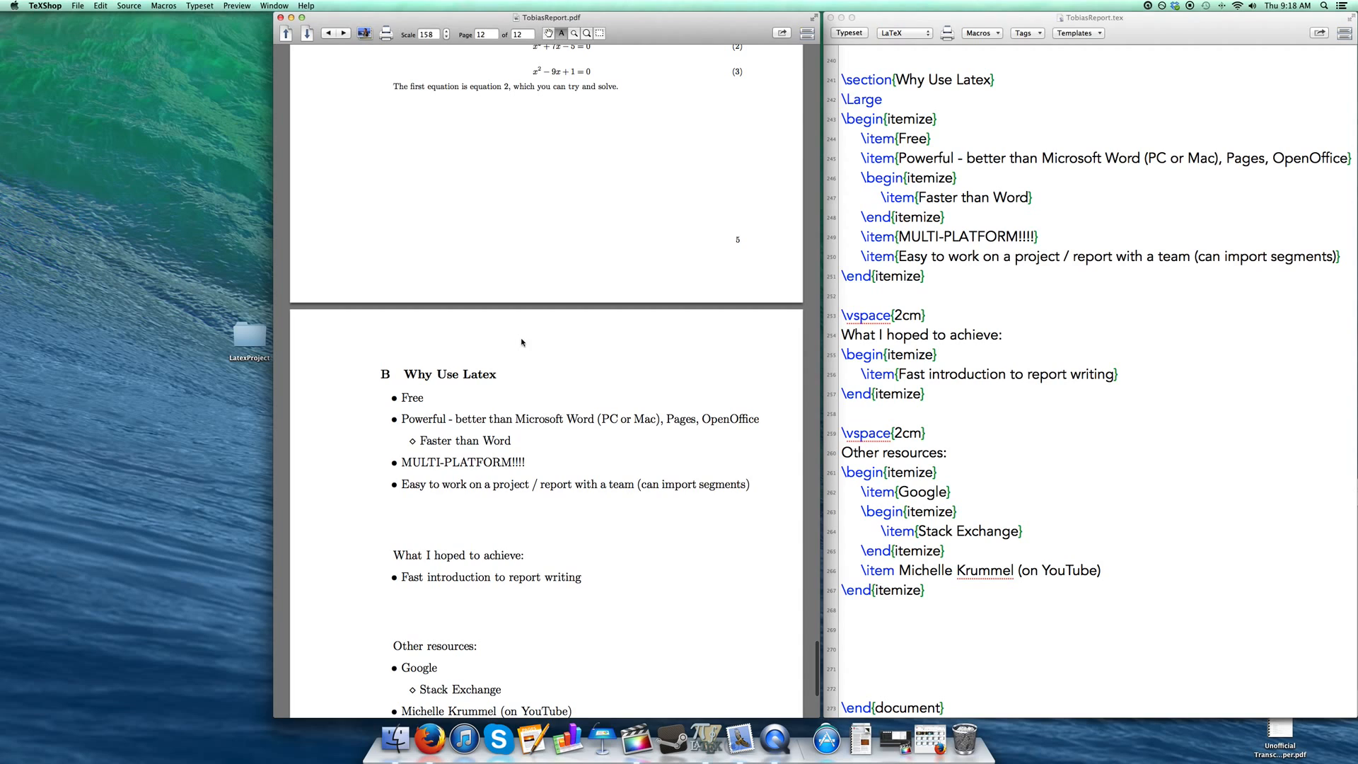
scroll(down, 3)
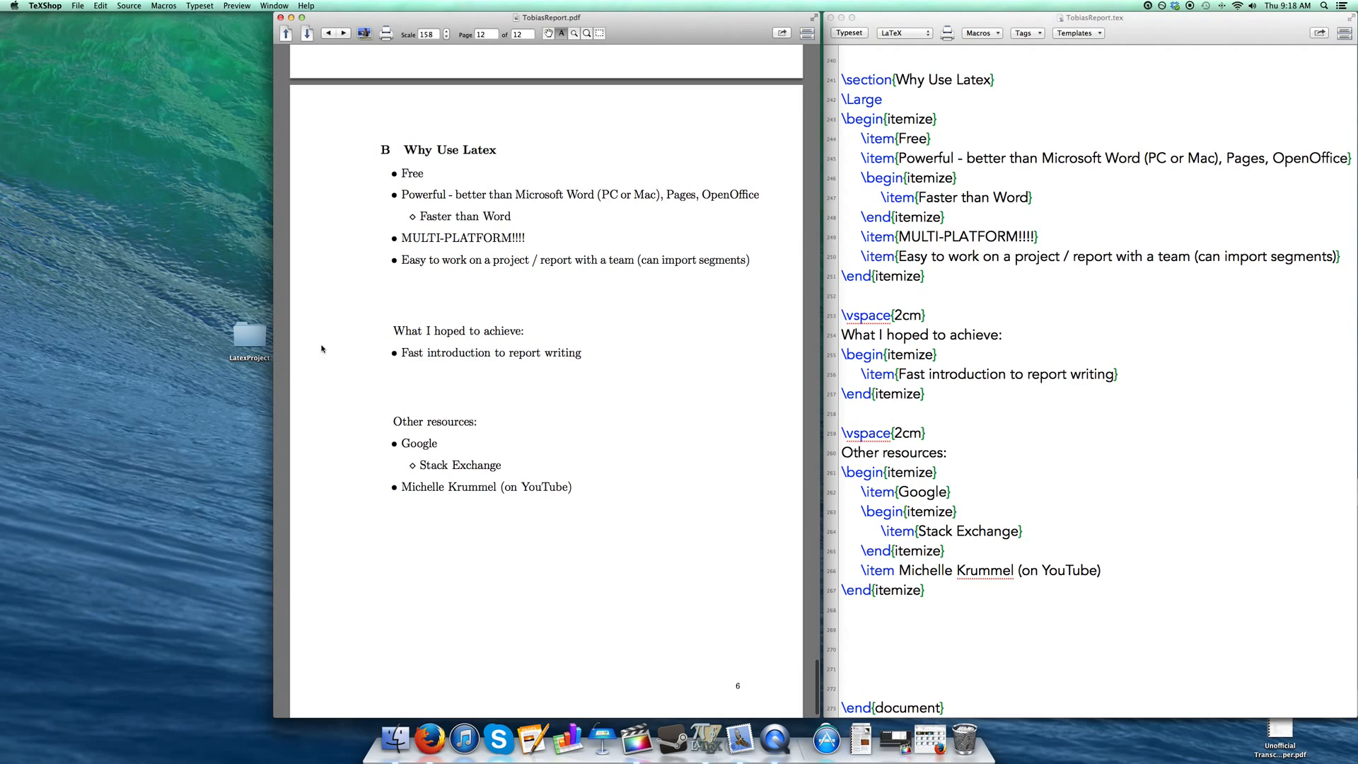
mouse_move(393, 205)
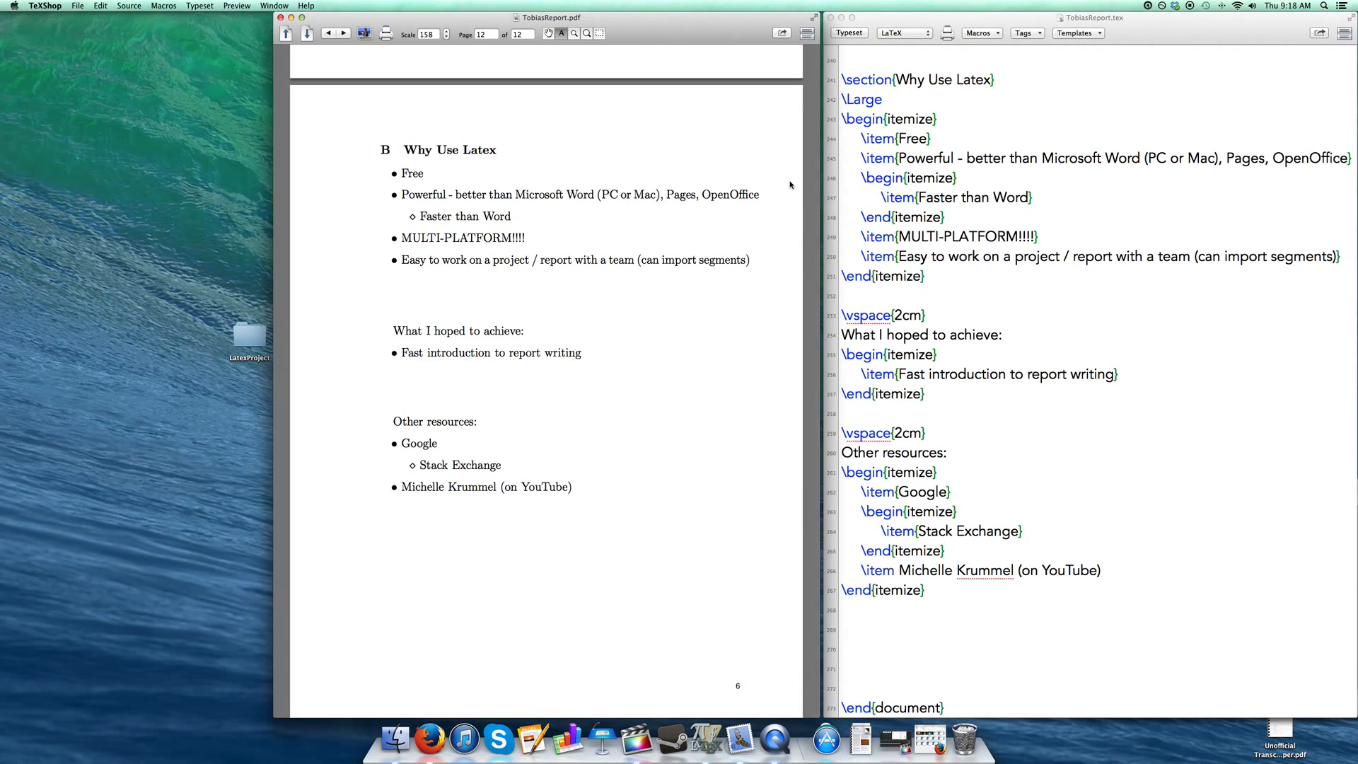
mouse_move(472, 223)
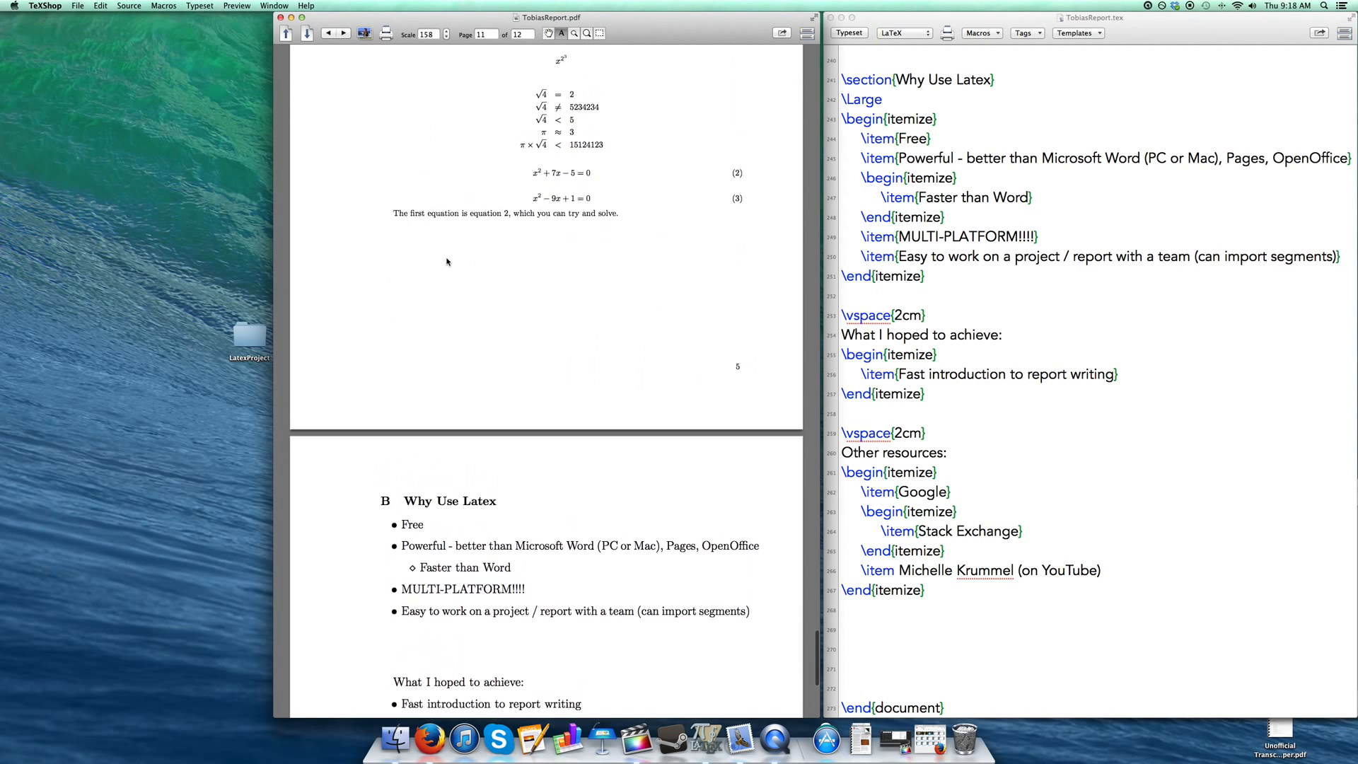
Scroll further through the report PDF and double-click in the page
scroll(down, 3)
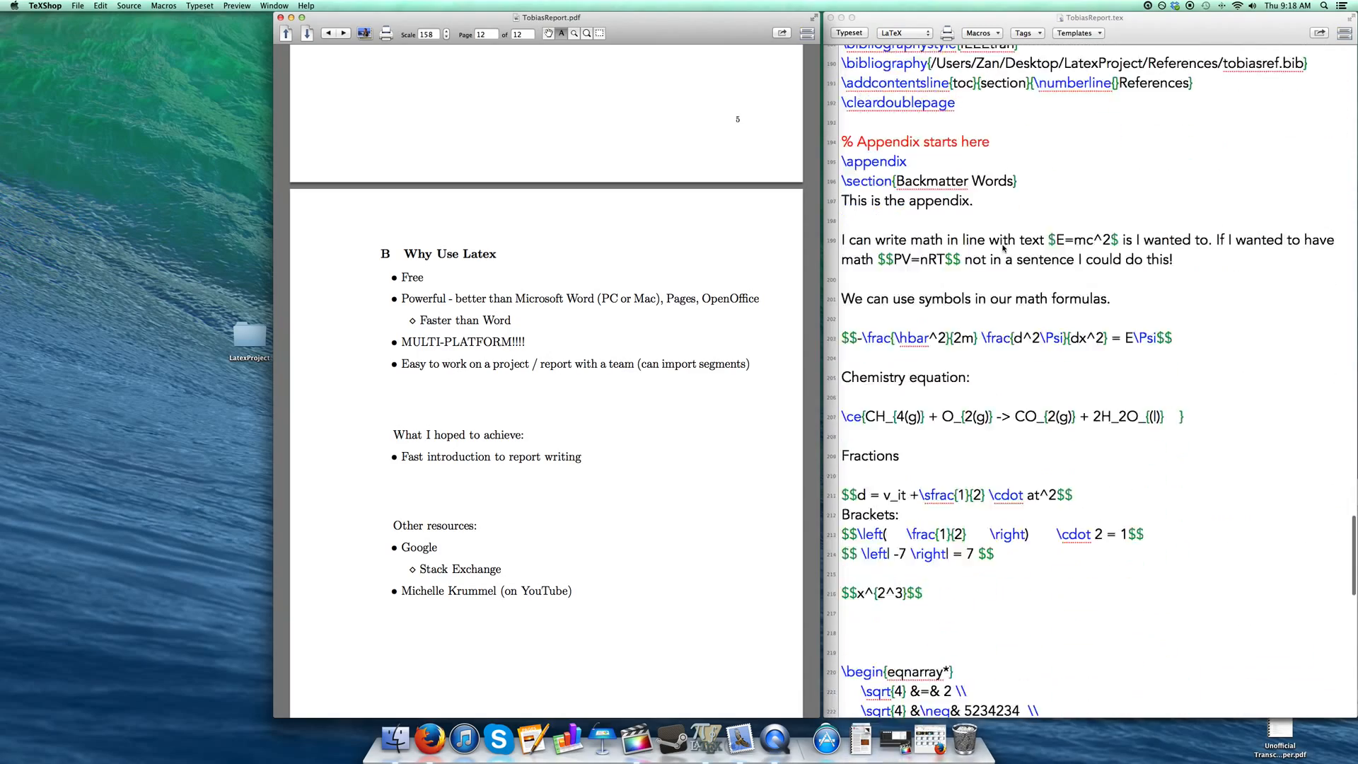
scroll(down, 3)
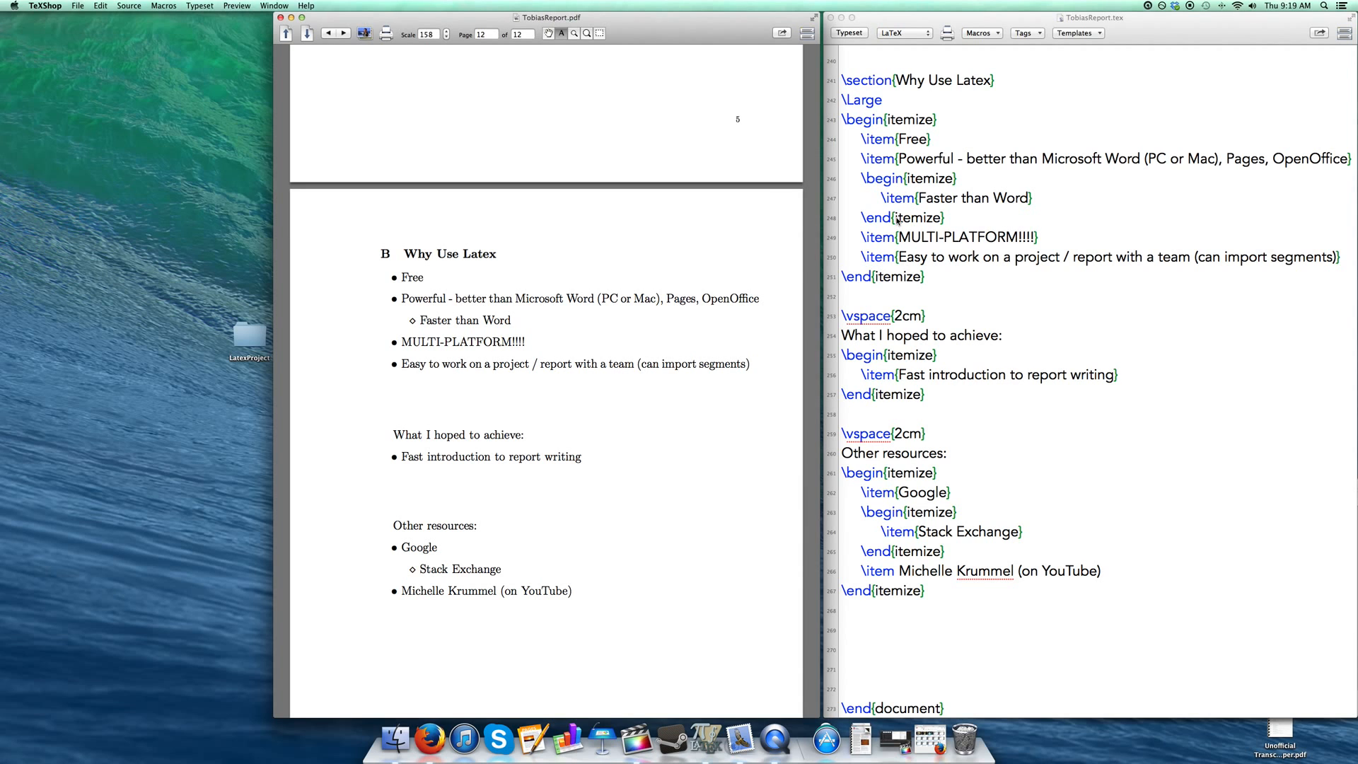
scroll(down, 3)
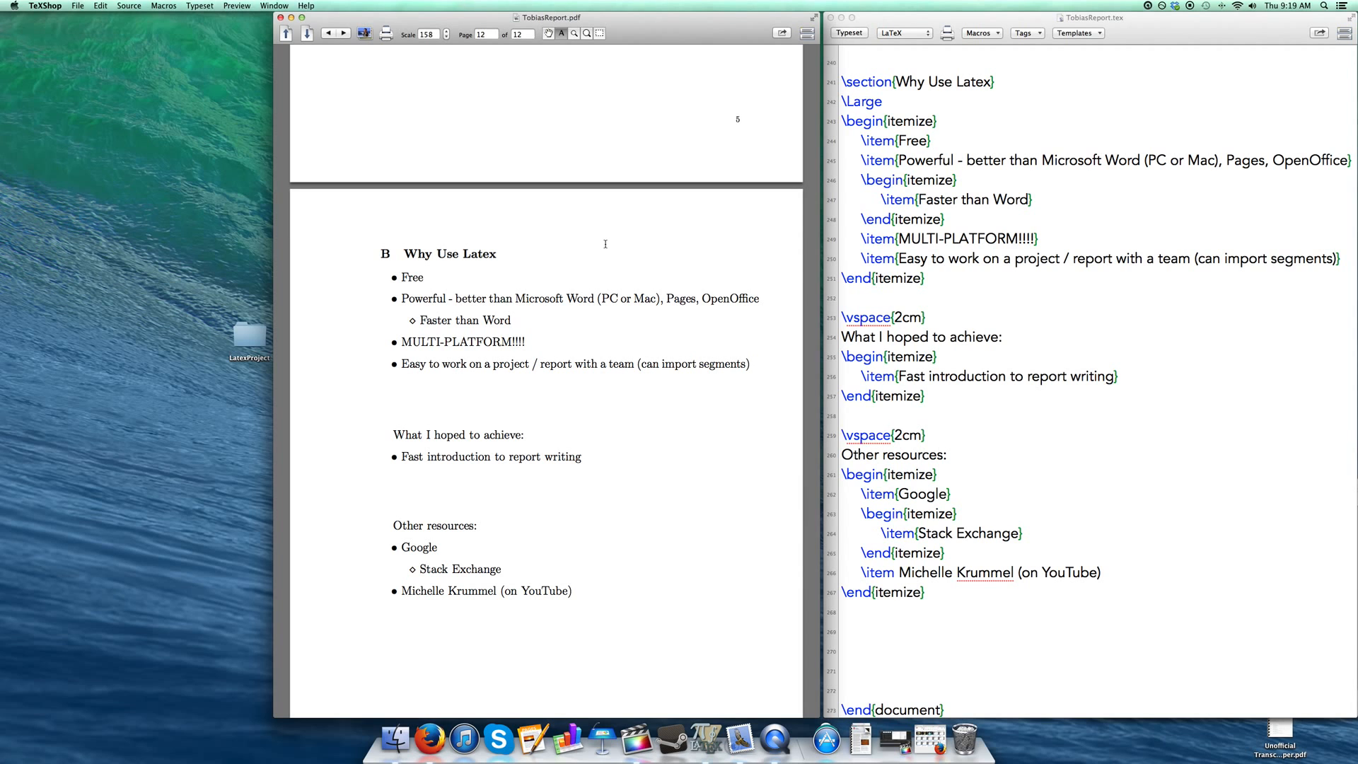
scroll(down, 3)
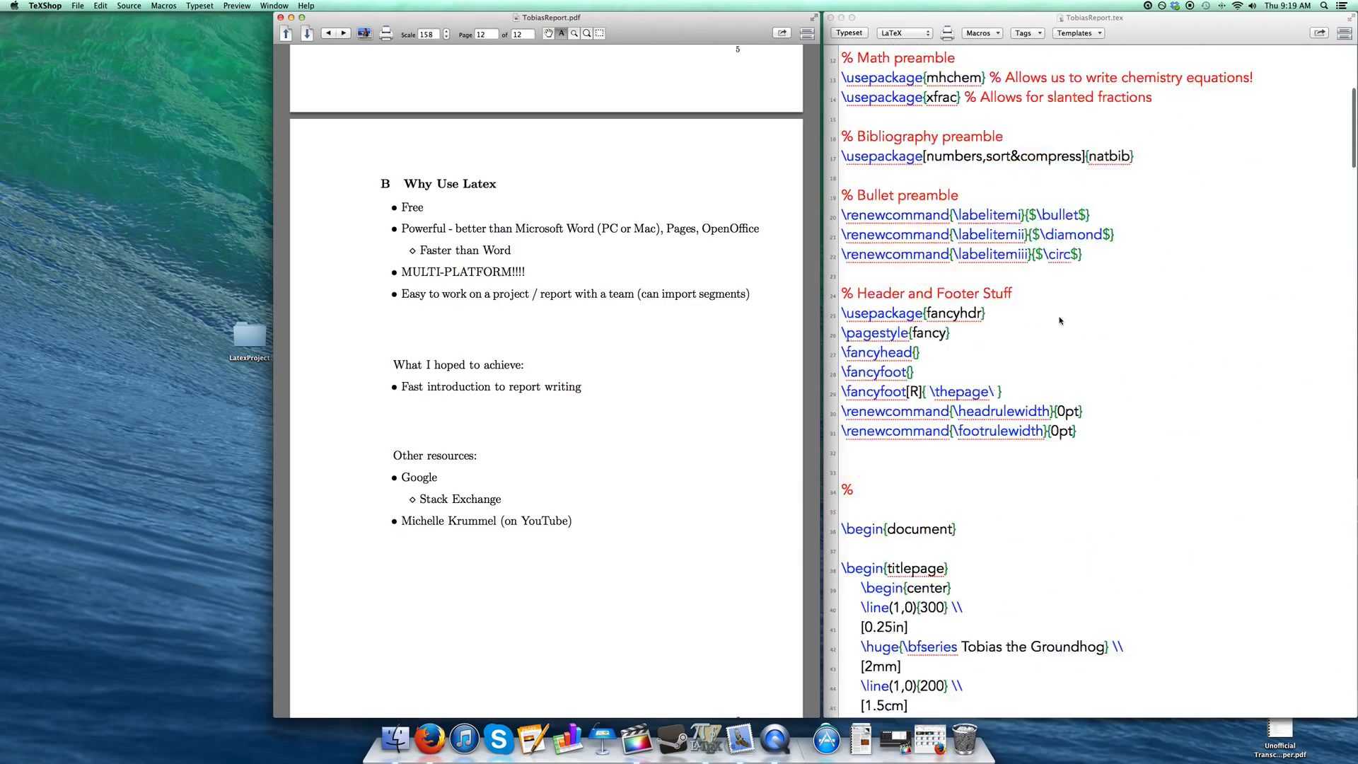
scroll(down, 3)
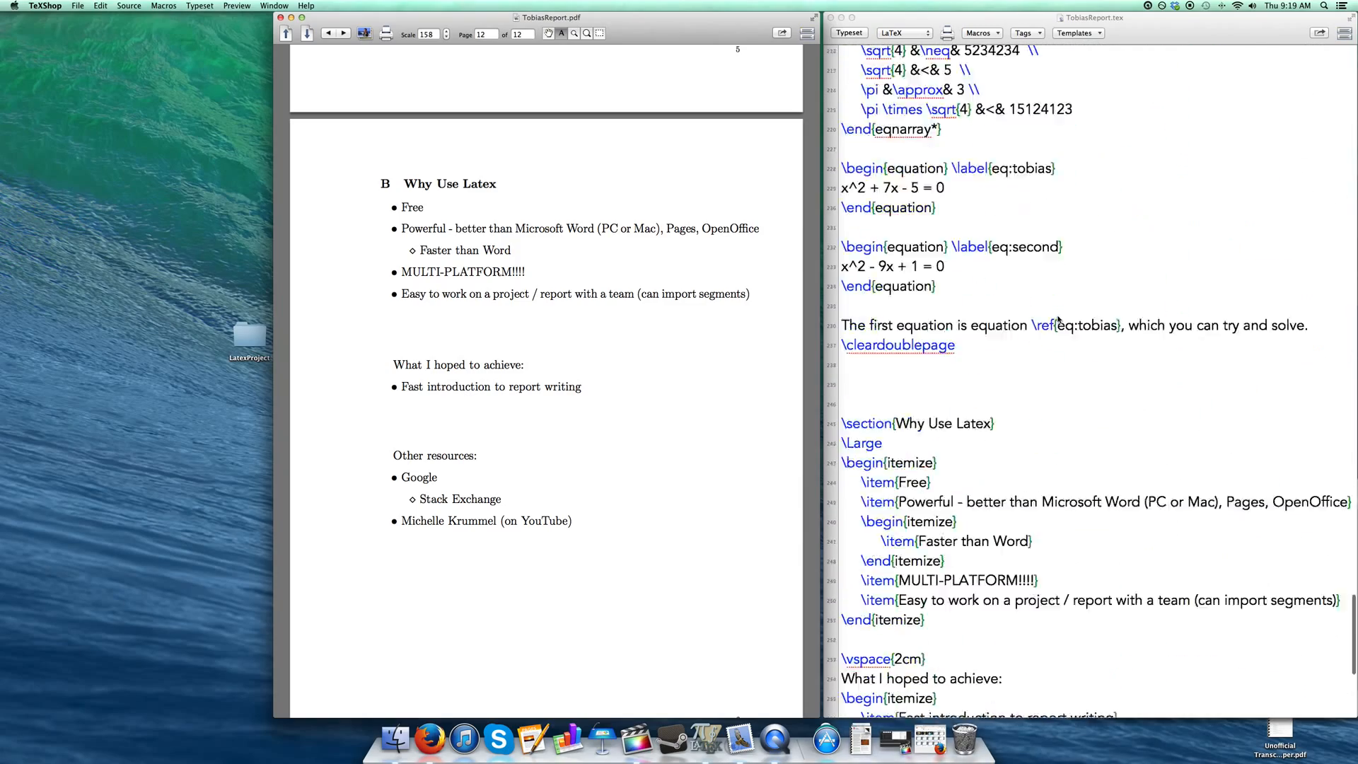
scroll(down, 3)
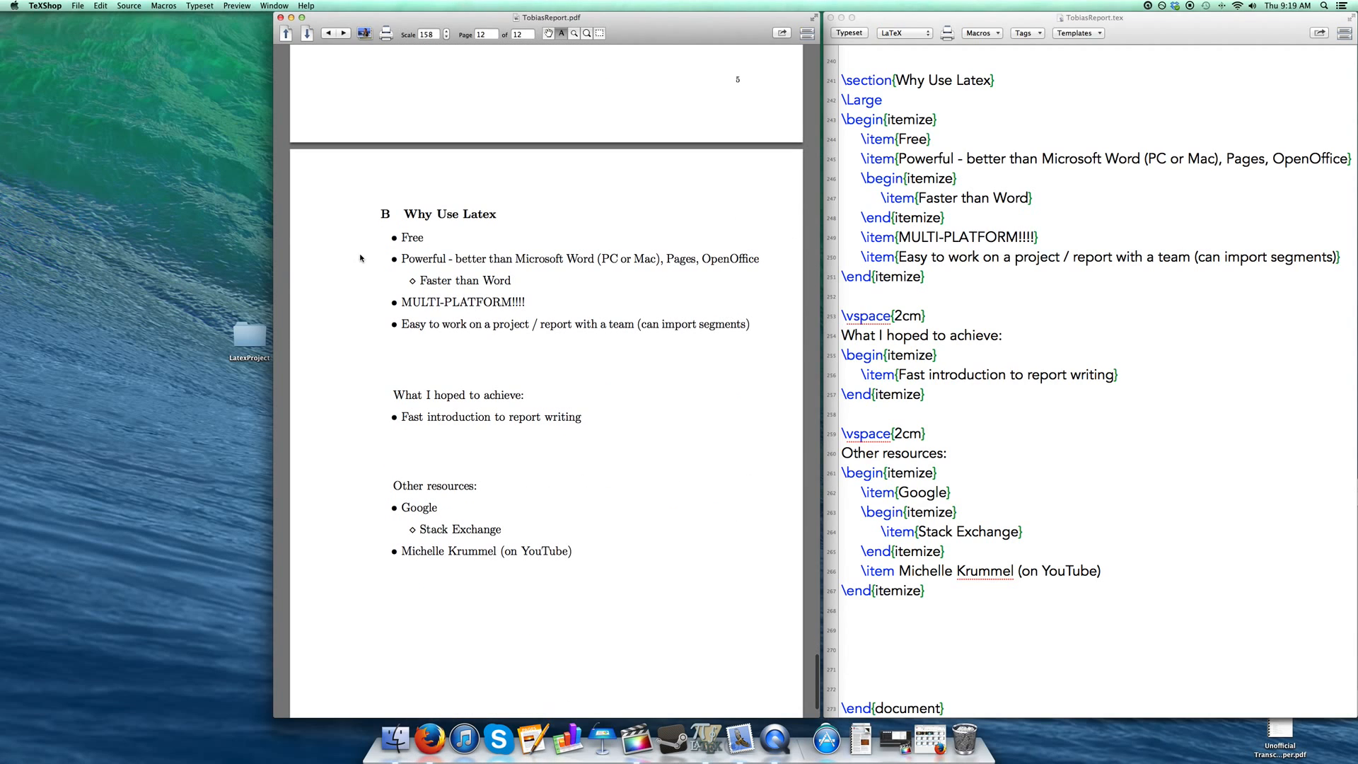
double_click(462, 302)
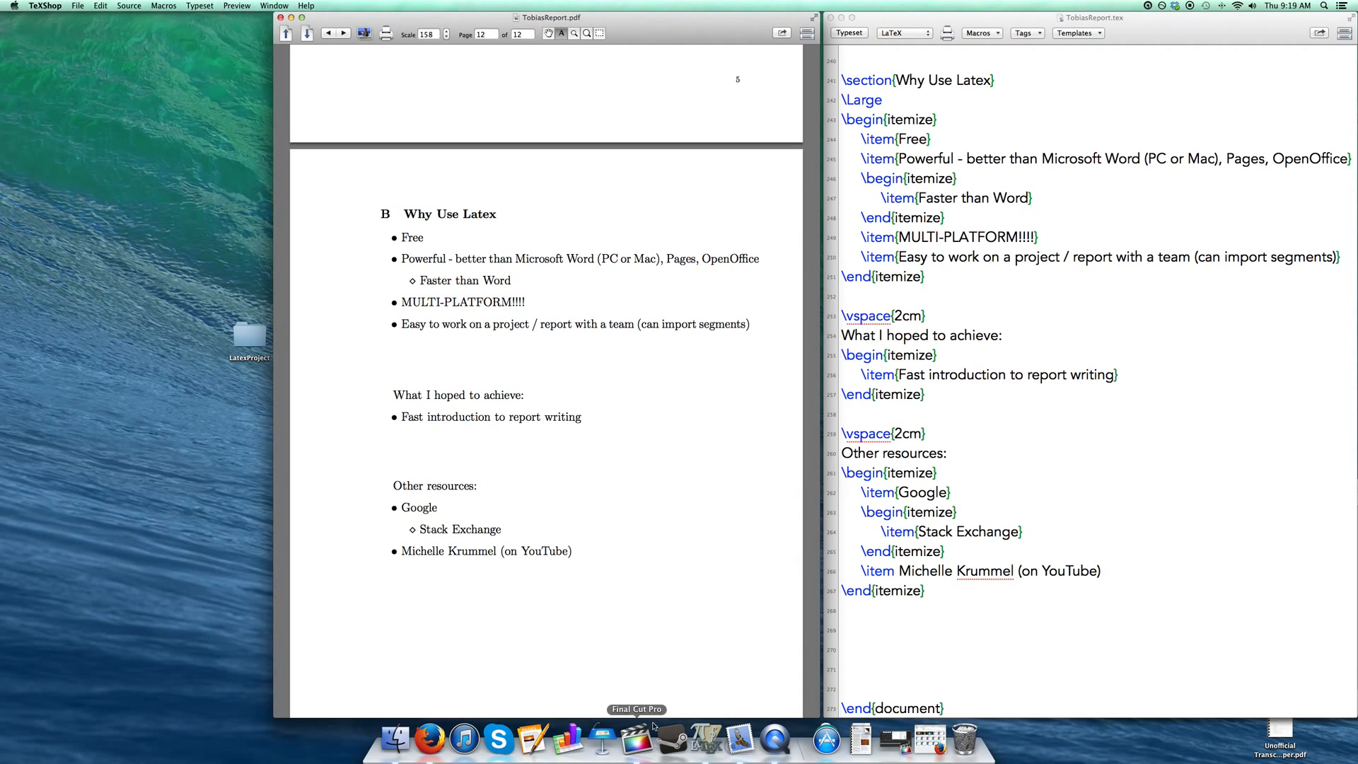
mouse_move(531, 476)
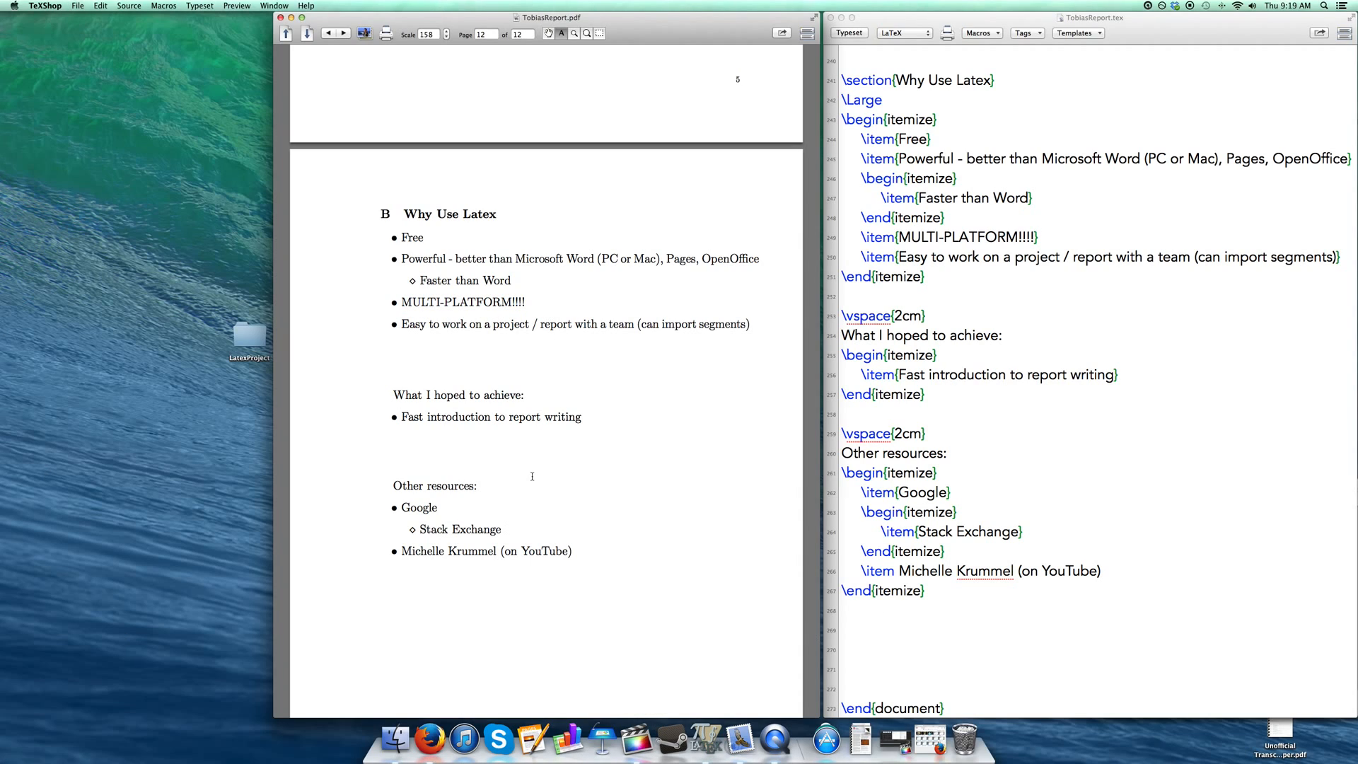
mouse_move(648, 258)
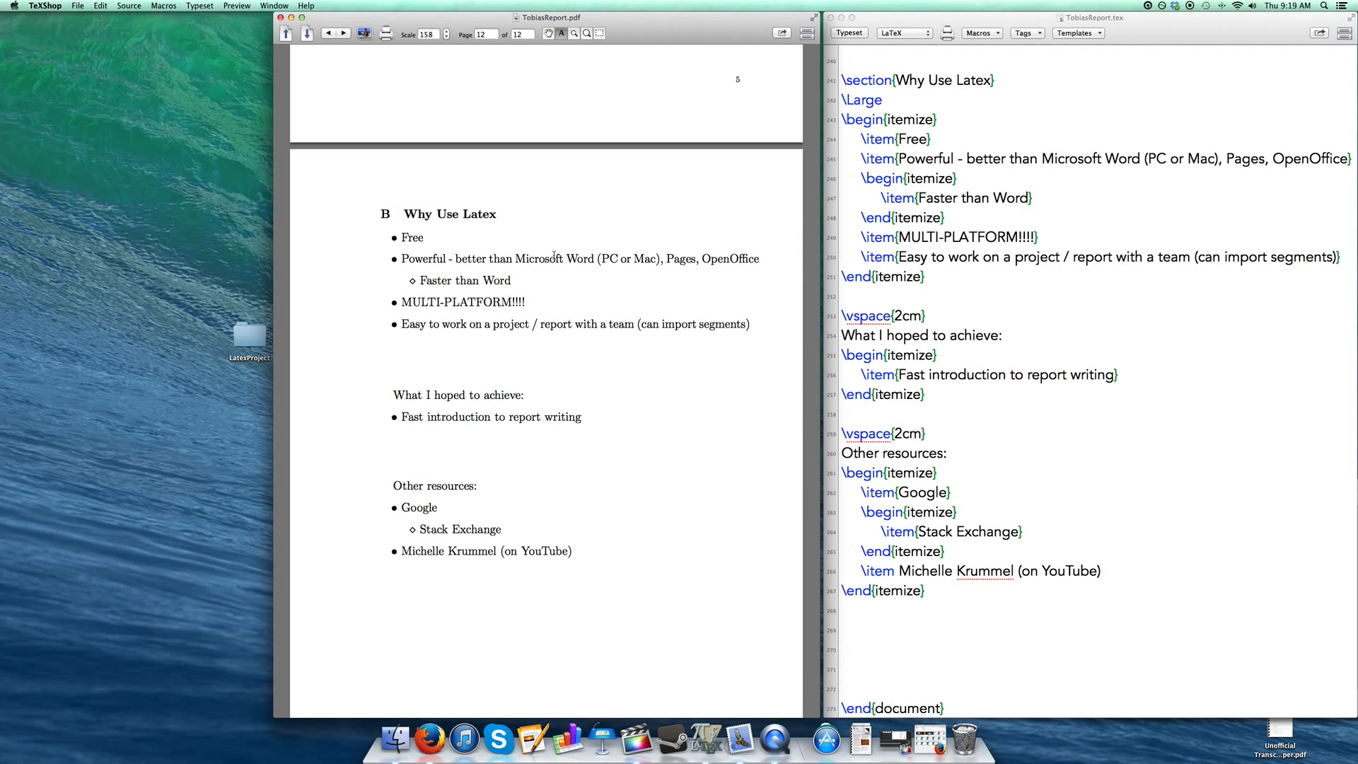
mouse_move(582, 316)
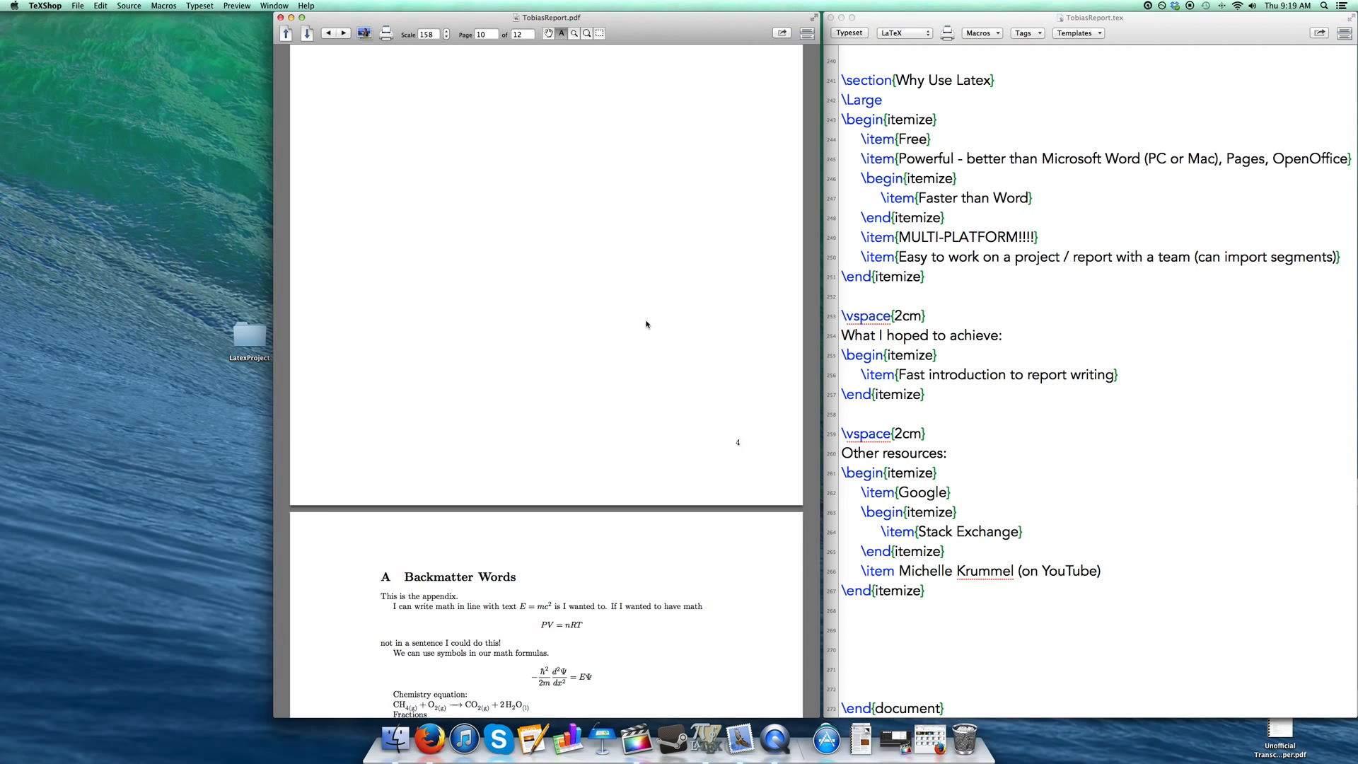
Scroll back toward the Backmatter Words page and dismiss the Pages document browser
scroll(down, 3)
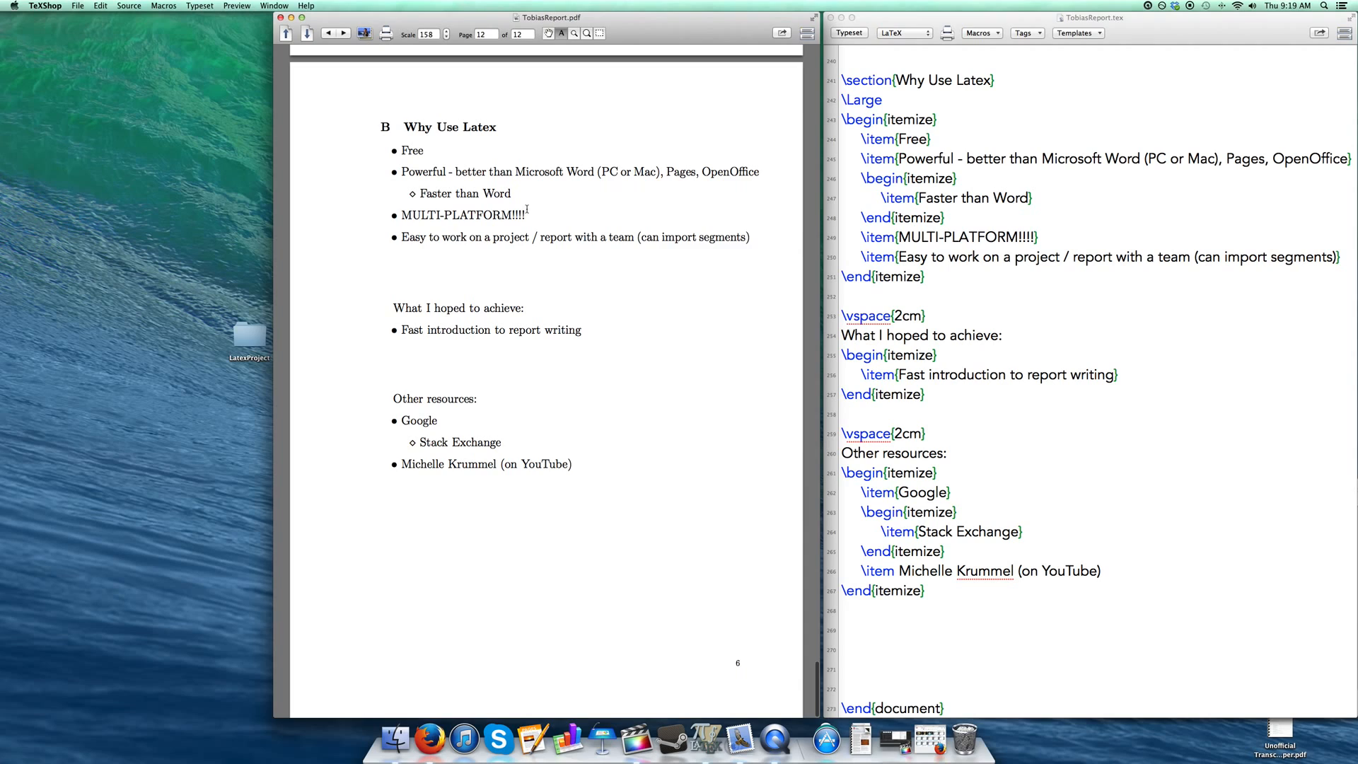
scroll(down, 3)
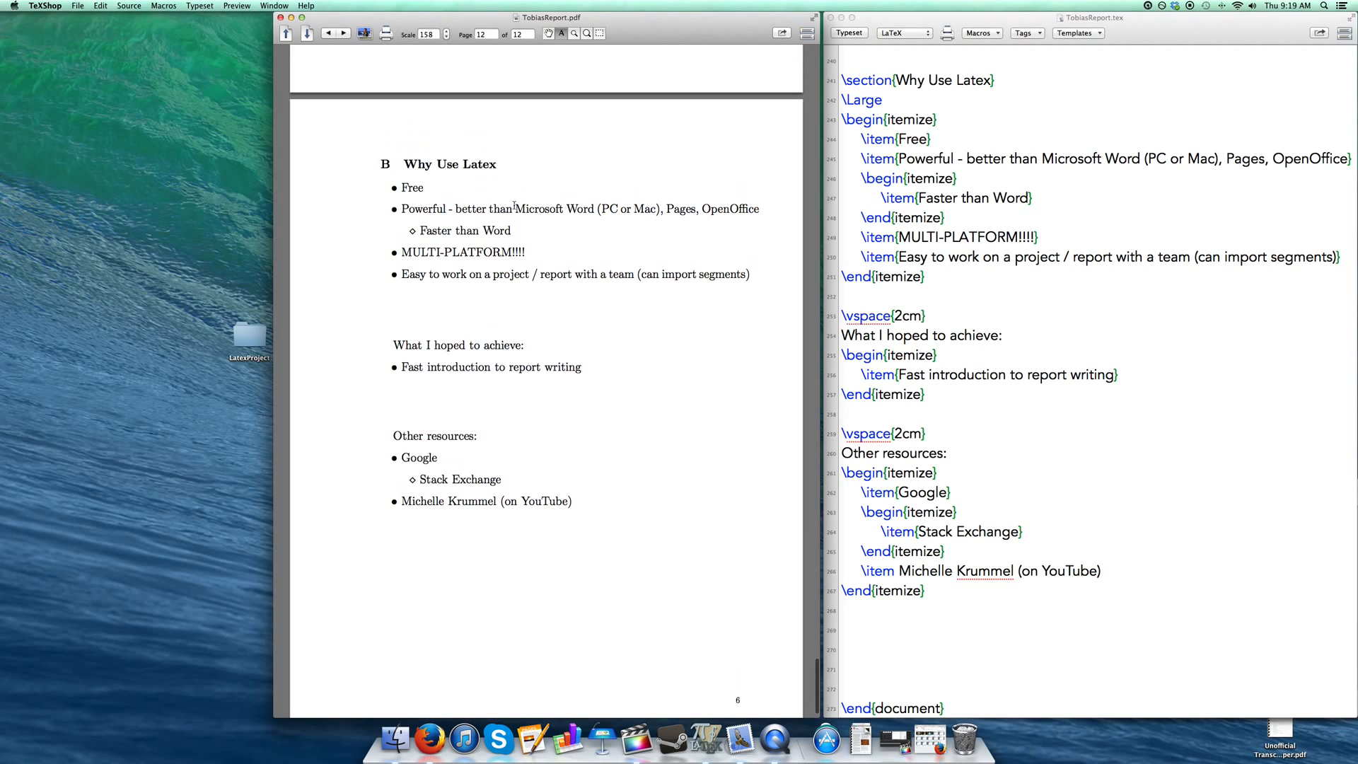
mouse_move(686, 255)
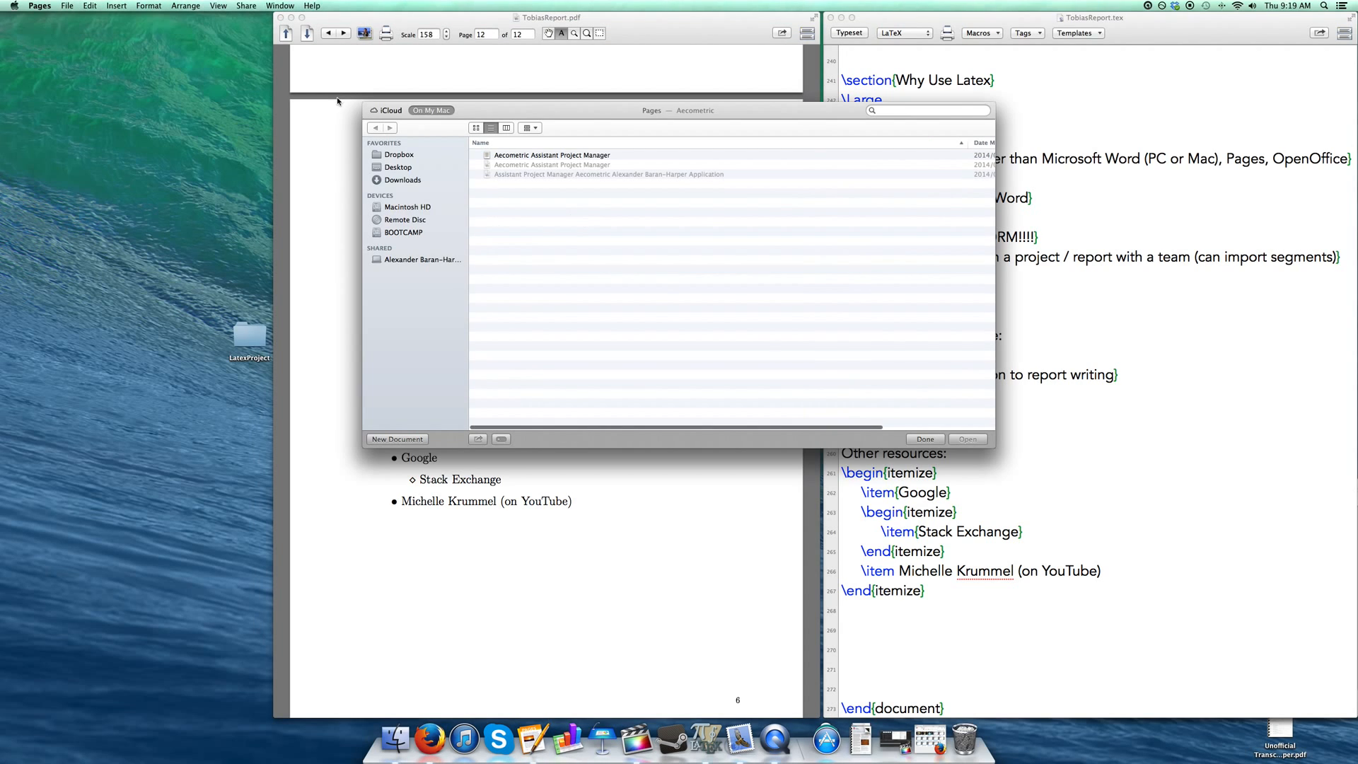
click(925, 439)
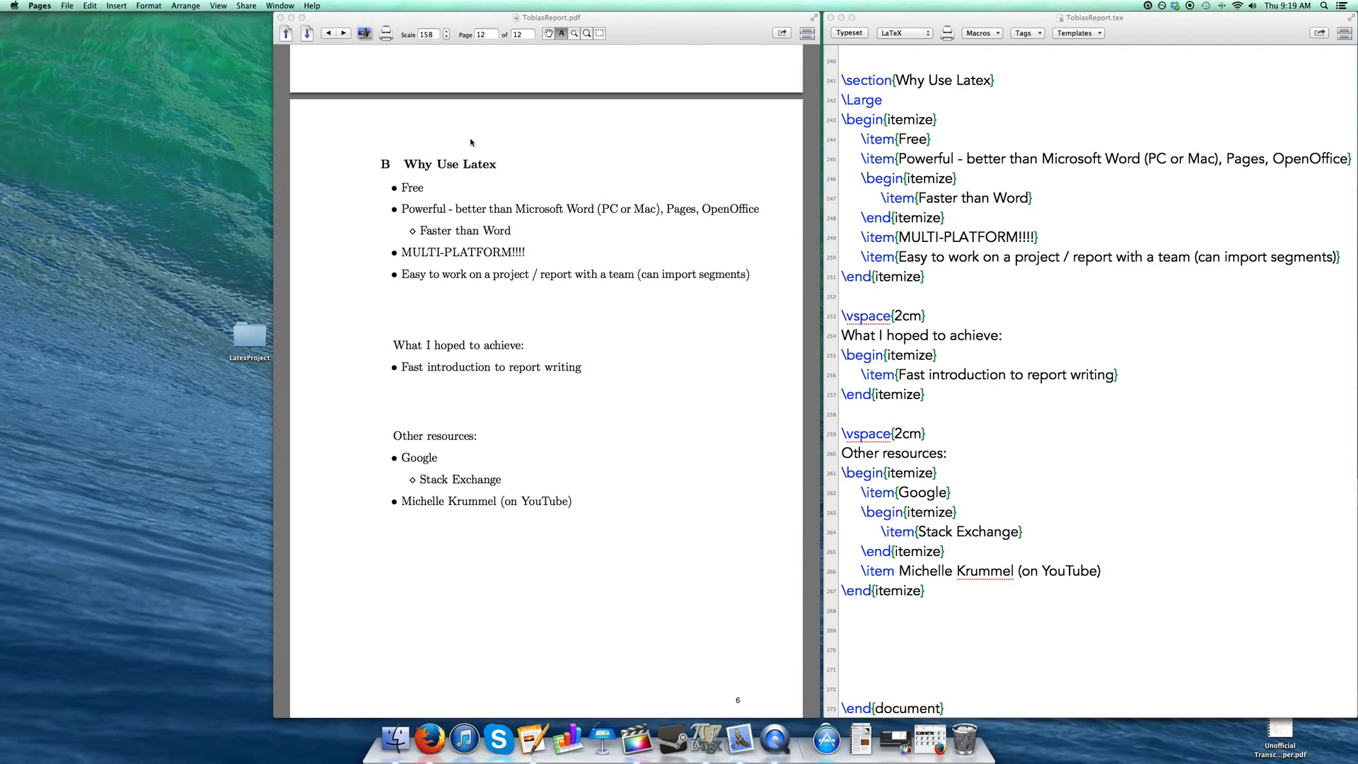
mouse_move(605, 211)
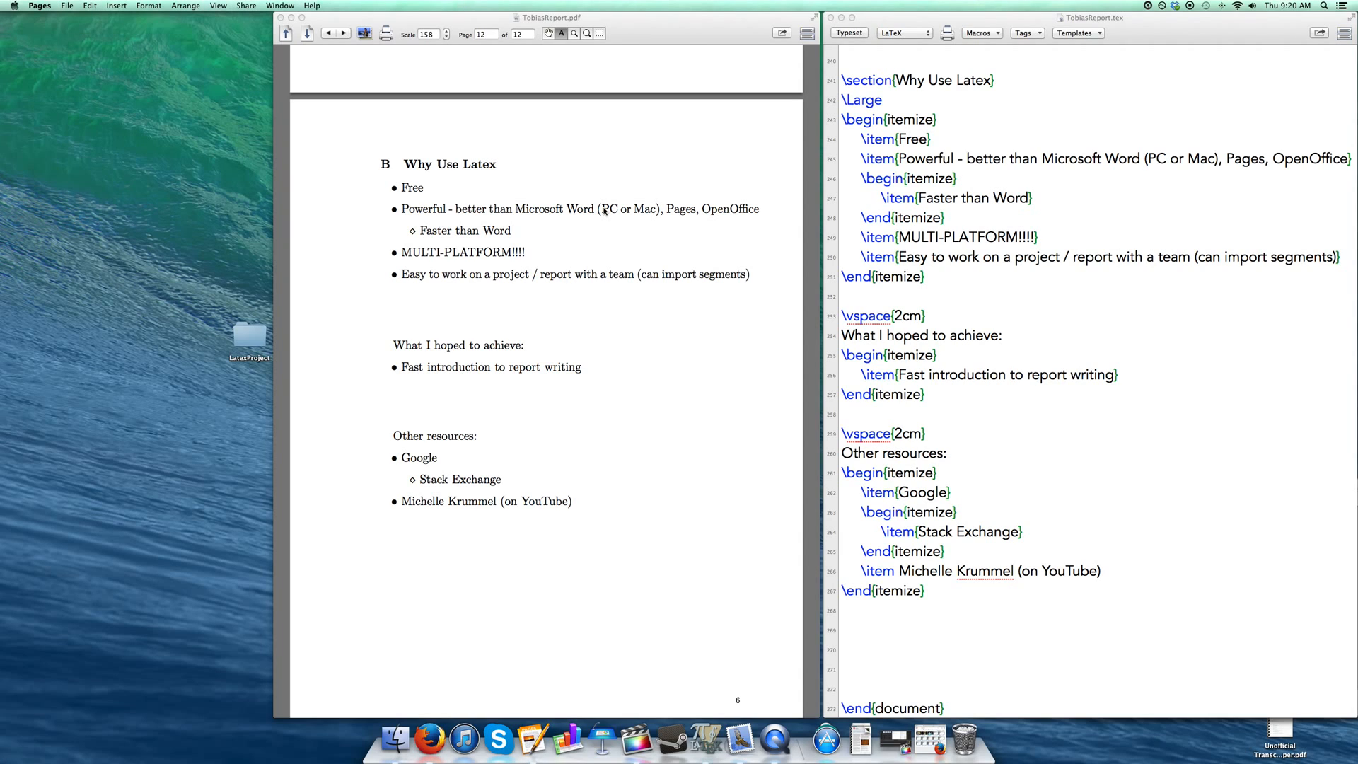
mouse_move(724, 211)
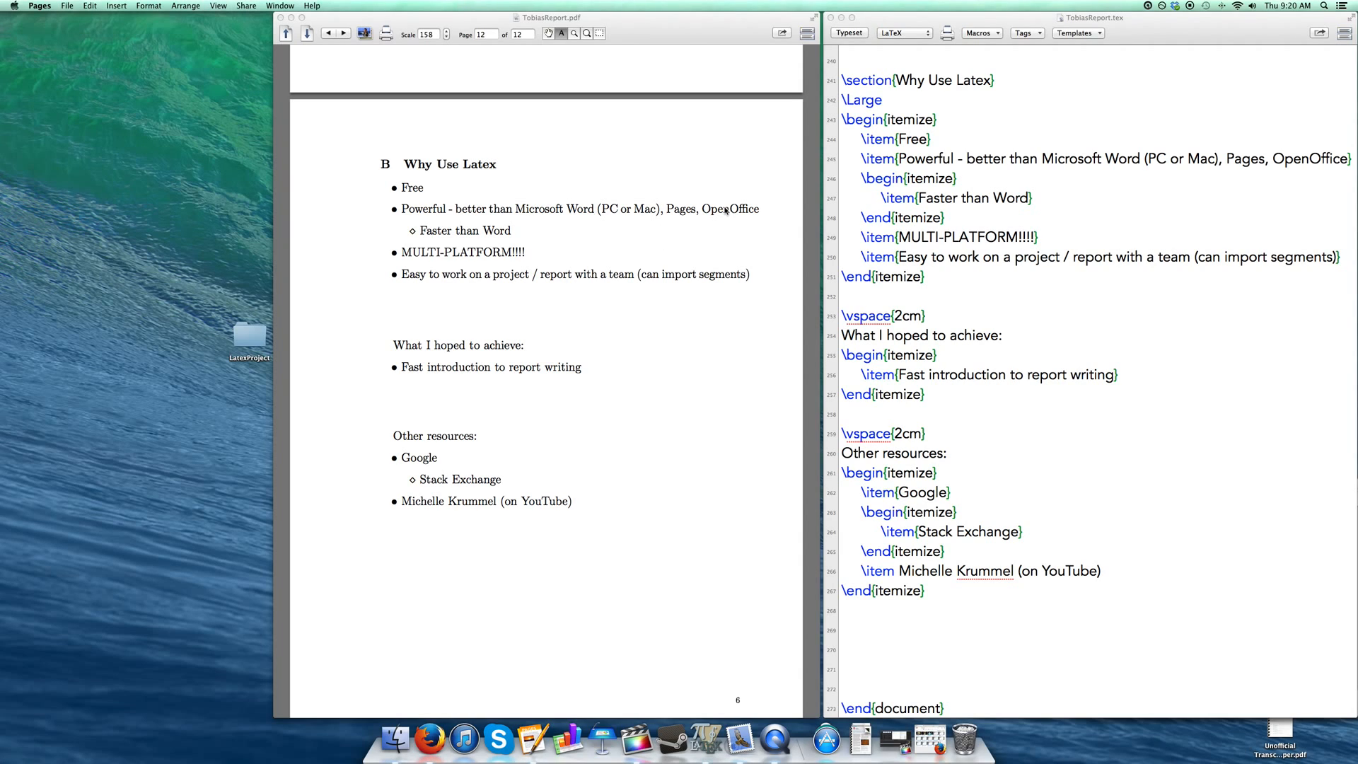
mouse_move(388, 262)
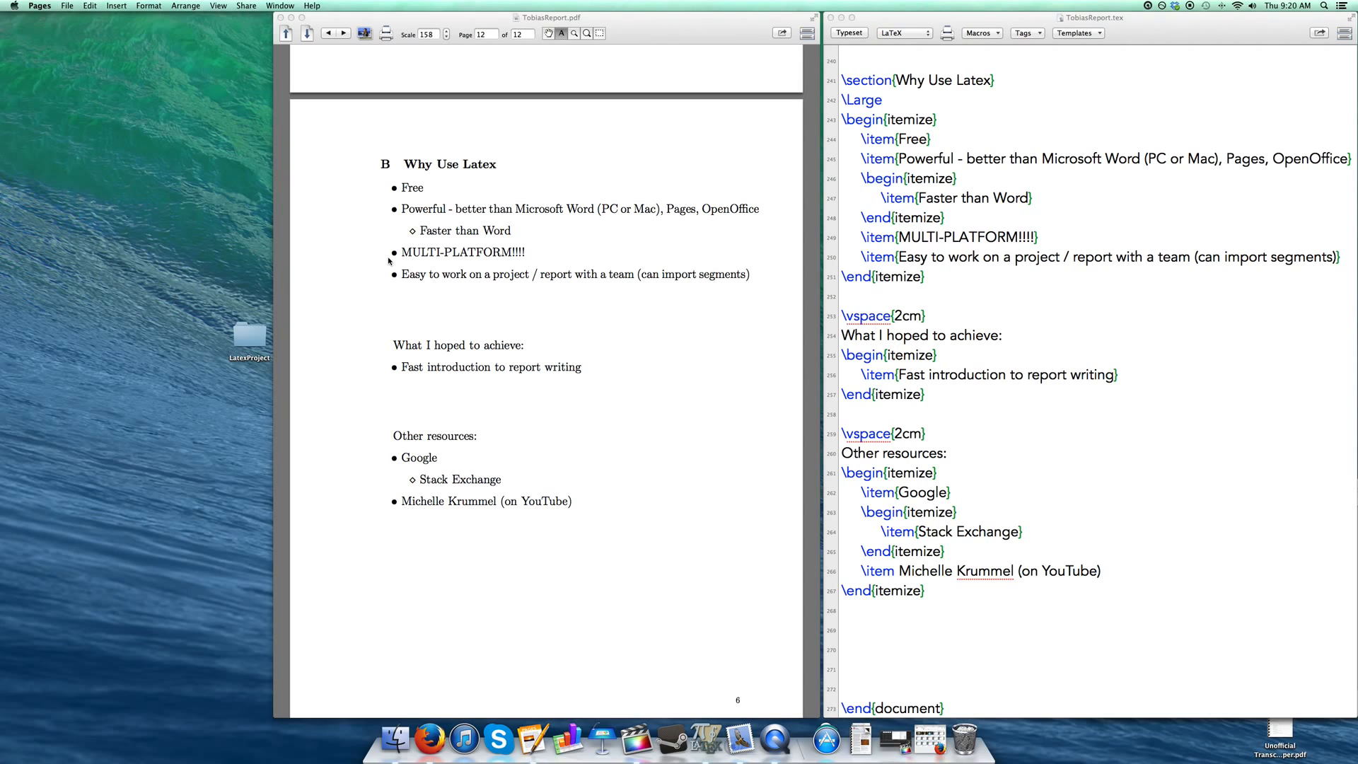
mouse_move(517, 256)
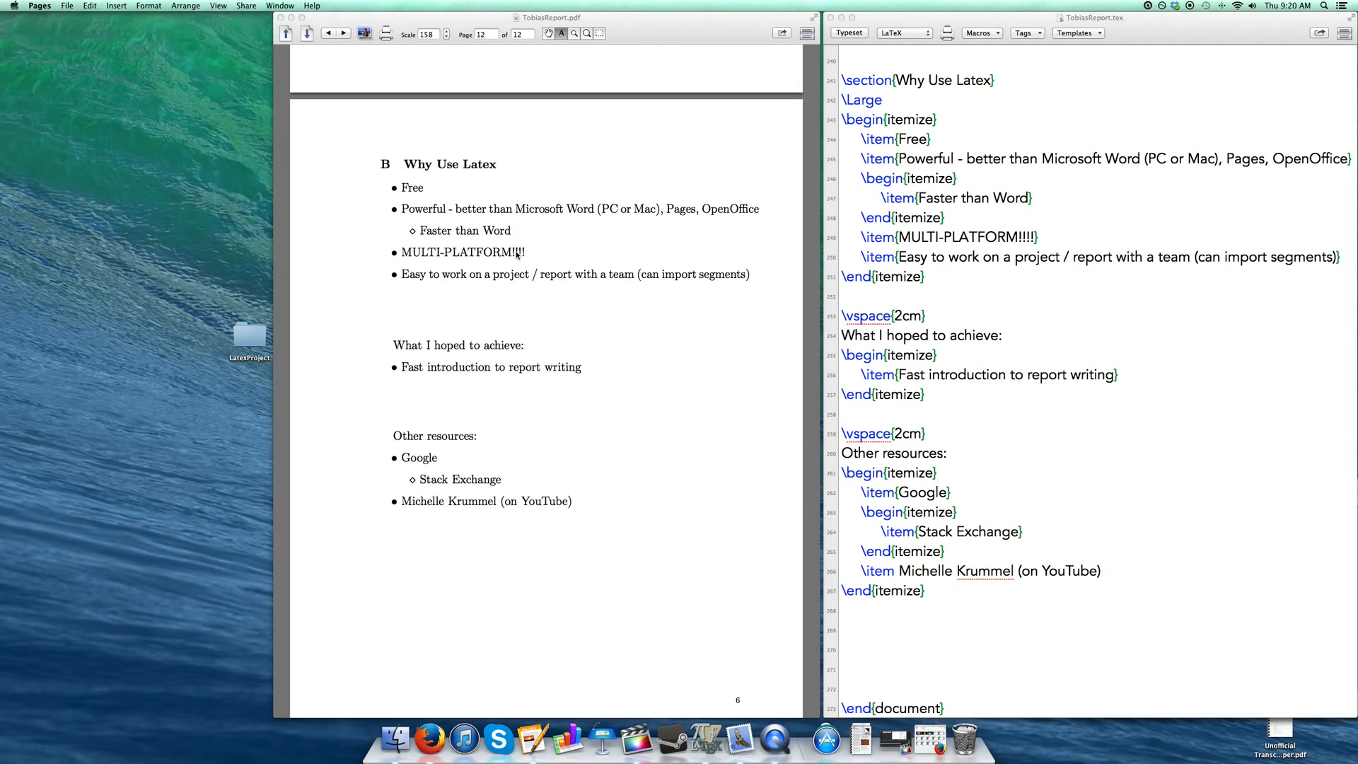
mouse_move(545, 255)
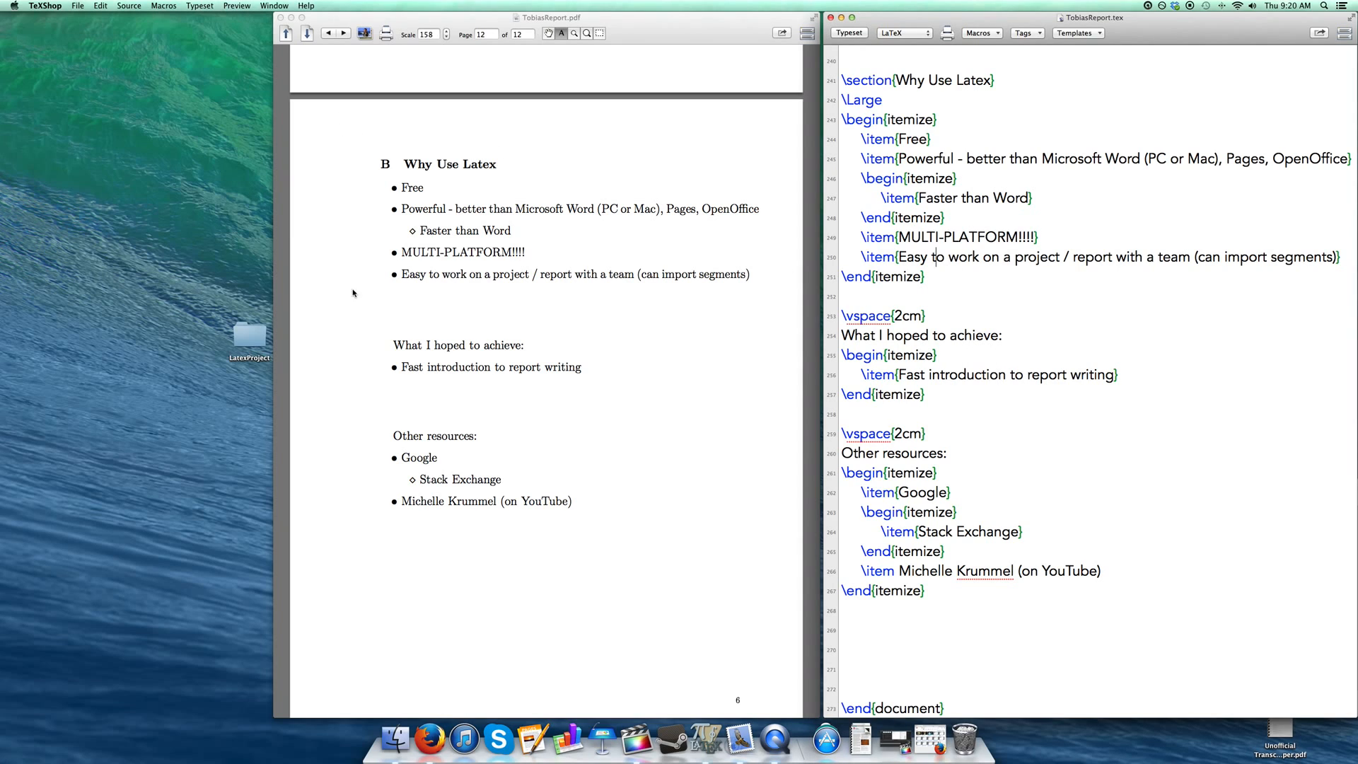
mouse_move(370, 371)
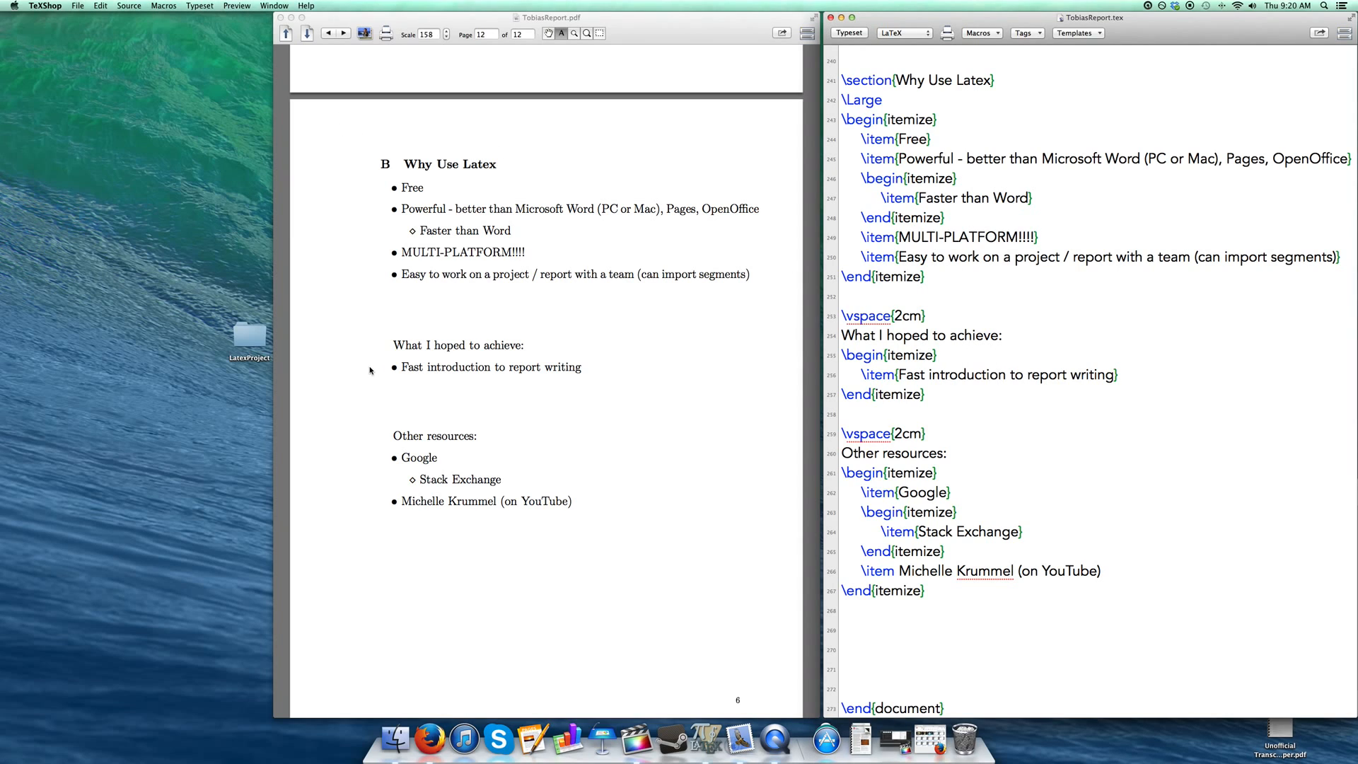
mouse_move(742, 294)
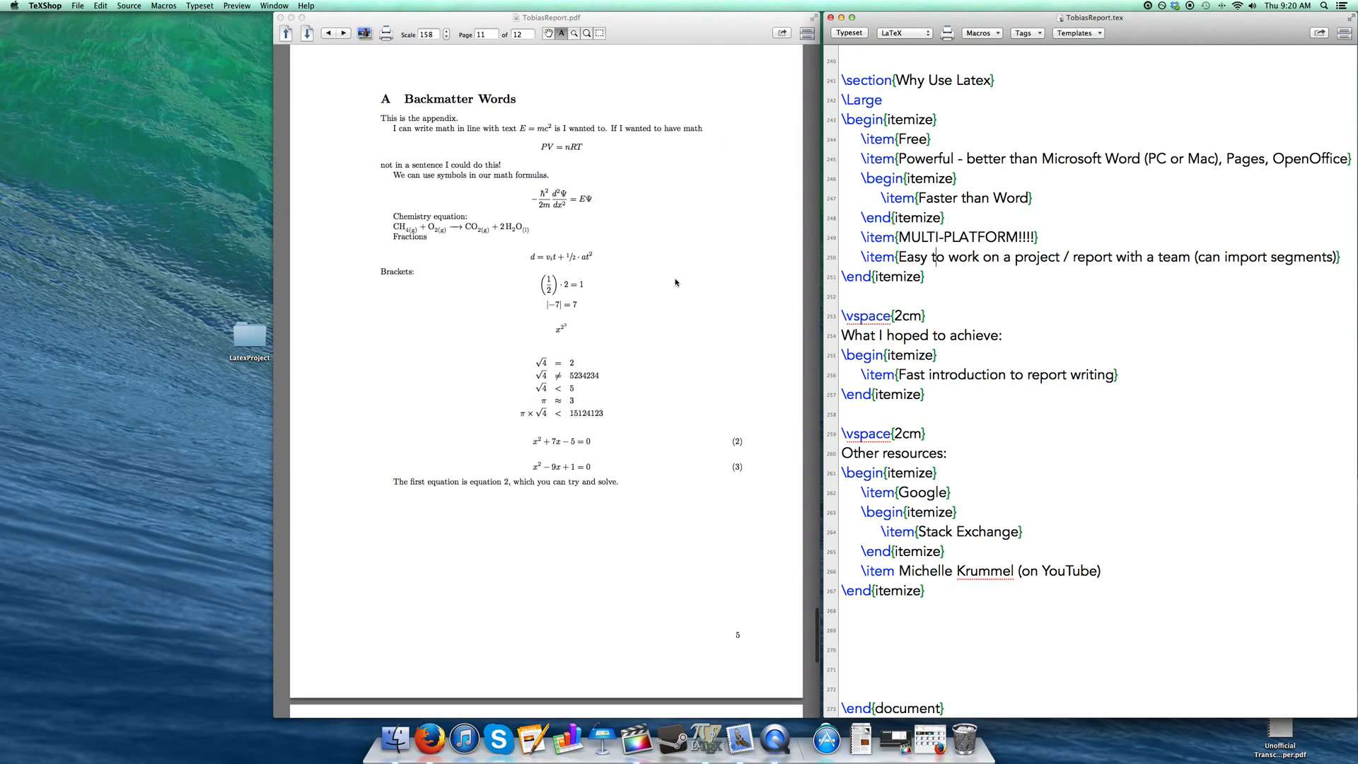
Bring the PDF preview up to the report's title page
scroll(down, 3)
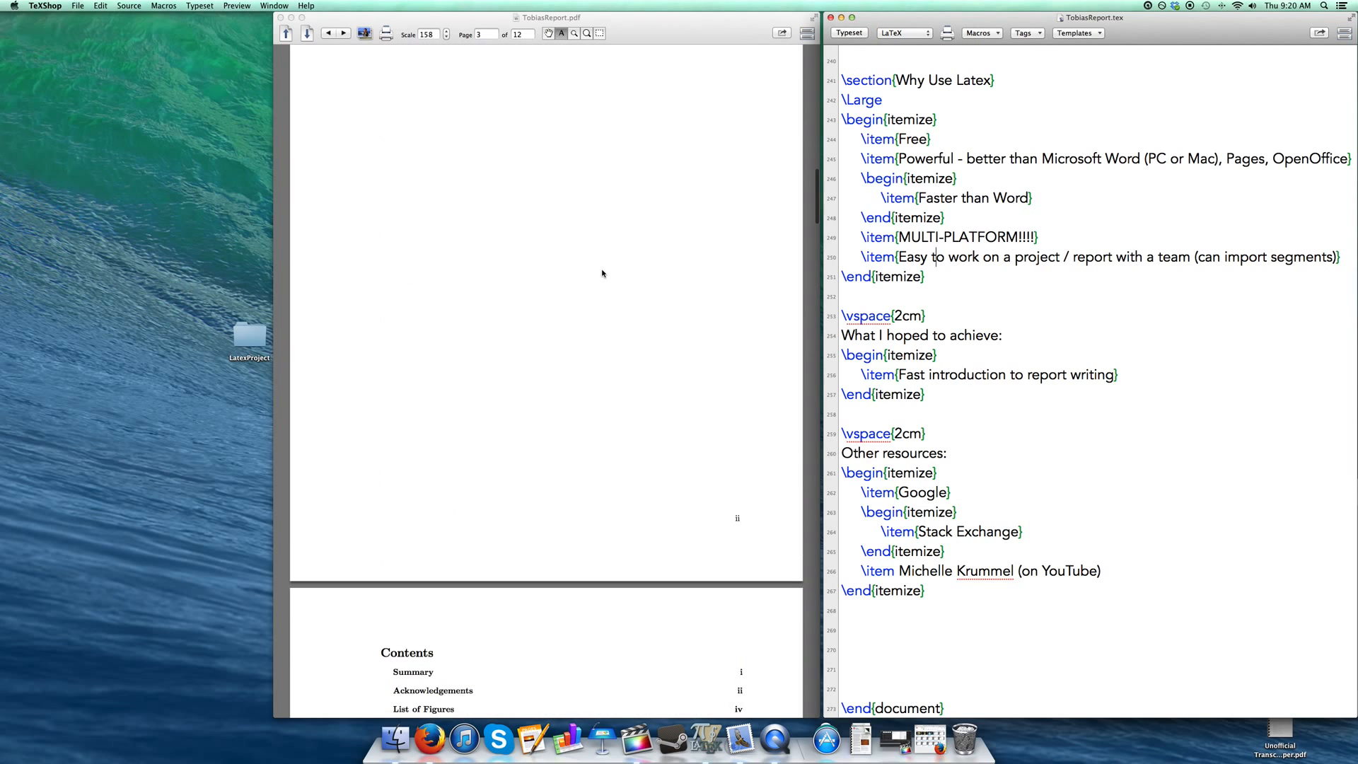
click(326, 33)
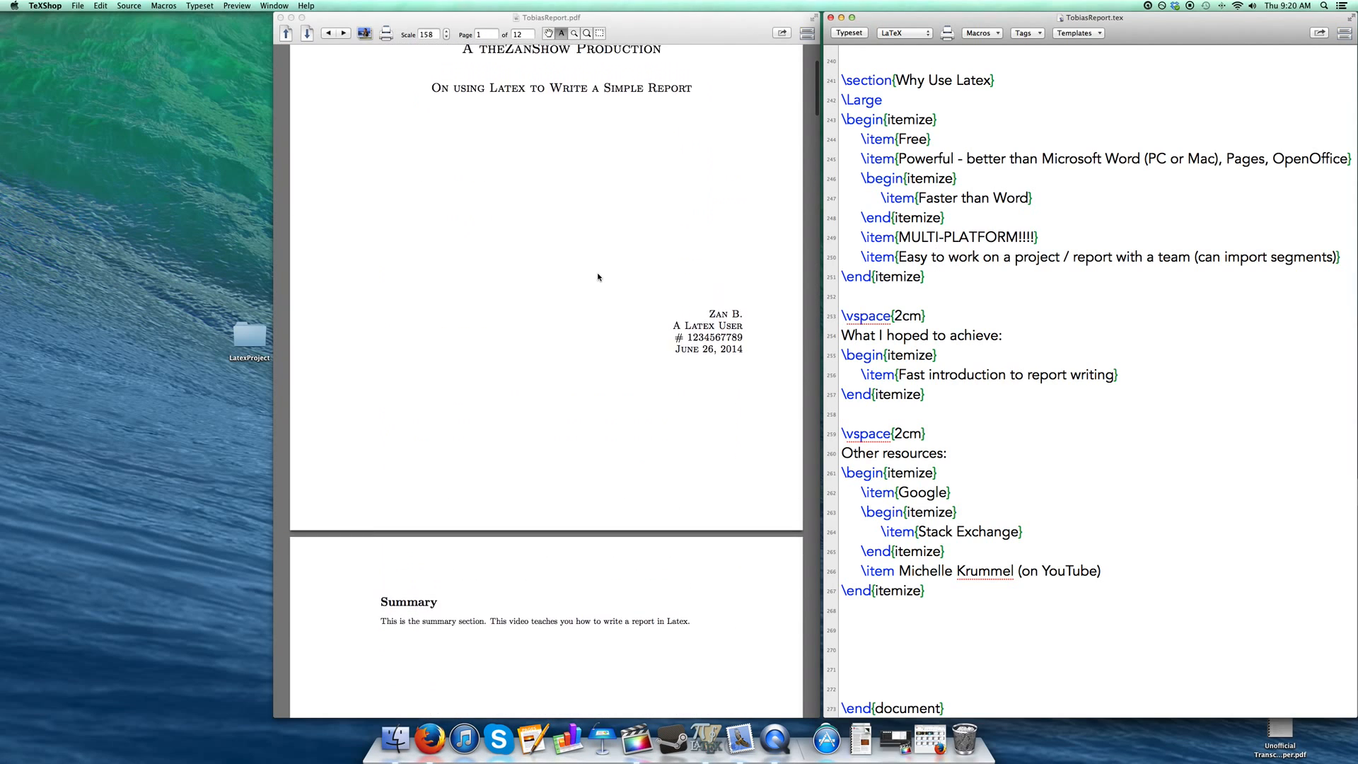
scroll(down, 3)
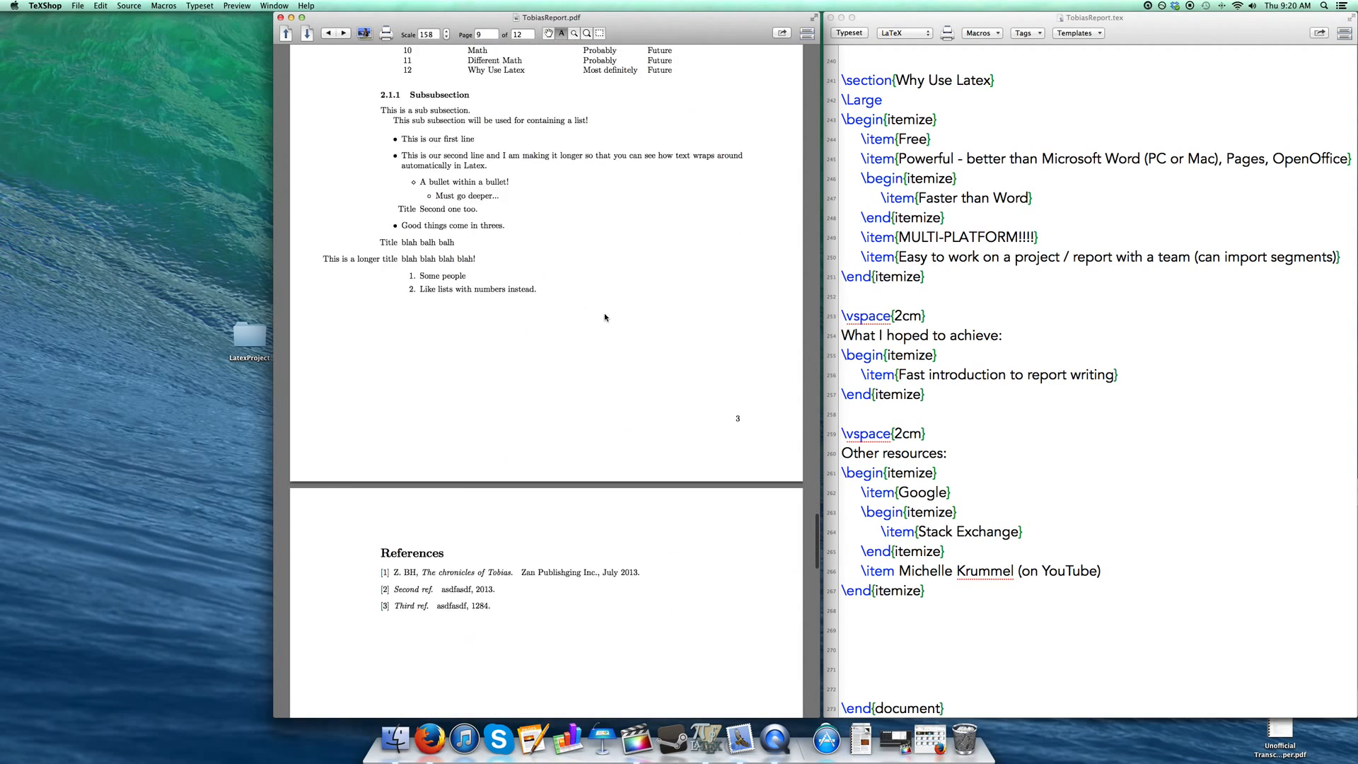
scroll(down, 3)
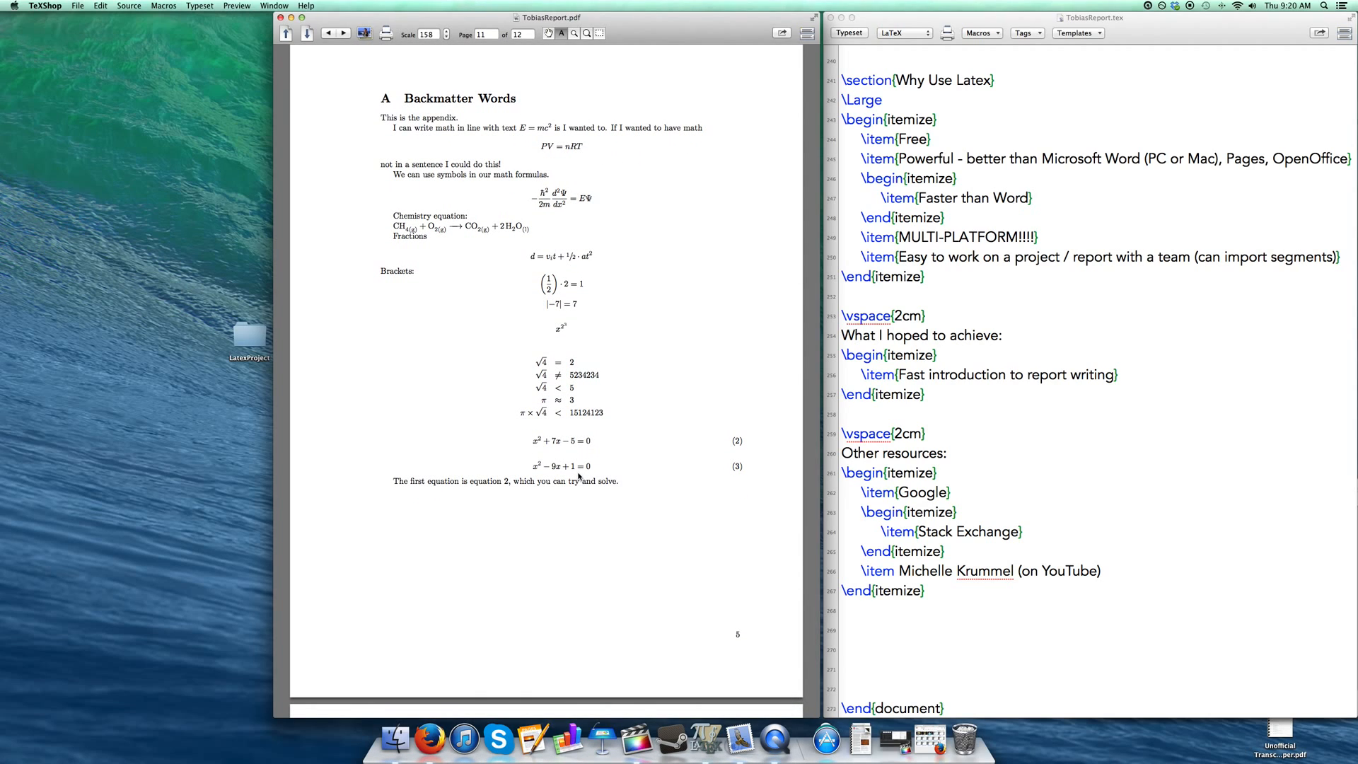
mouse_move(724, 386)
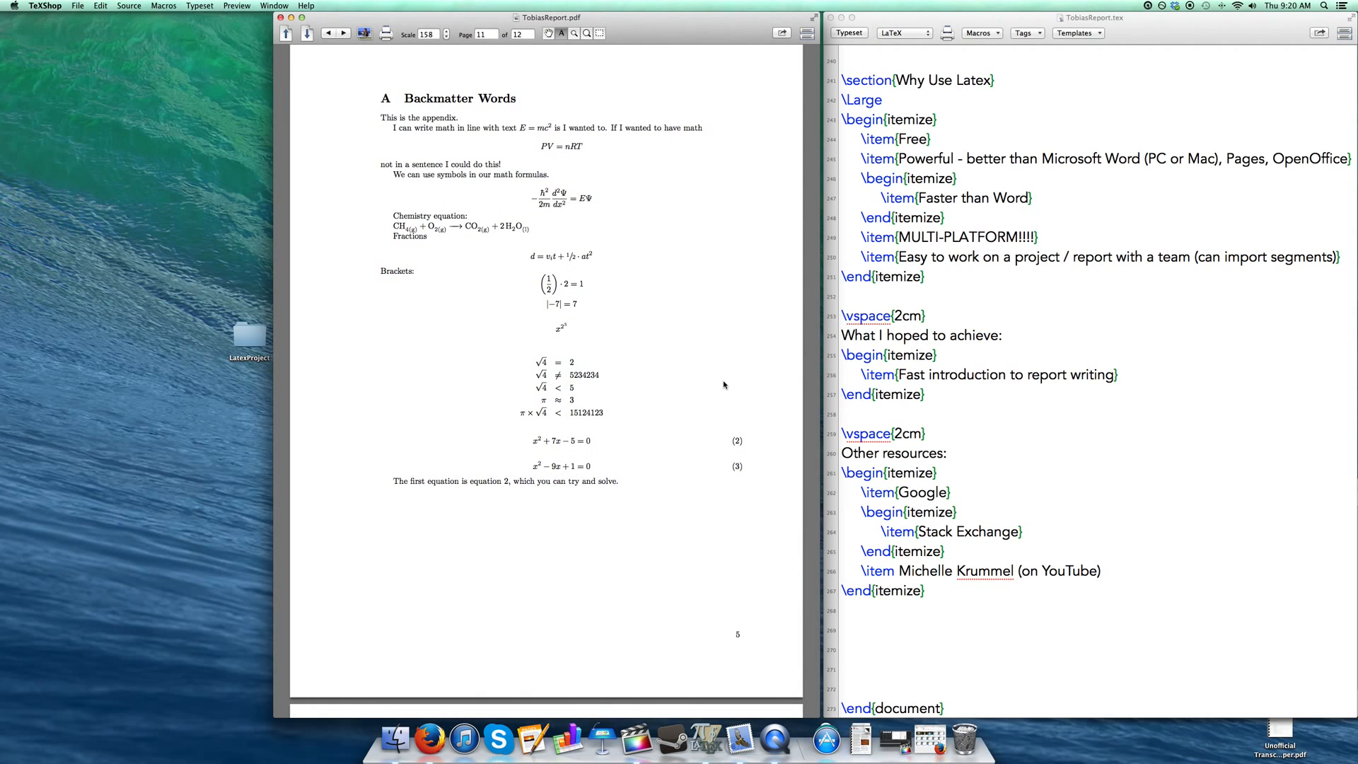
Scroll down through contents, sections and references to the Why Use Latex appendix
click(923, 178)
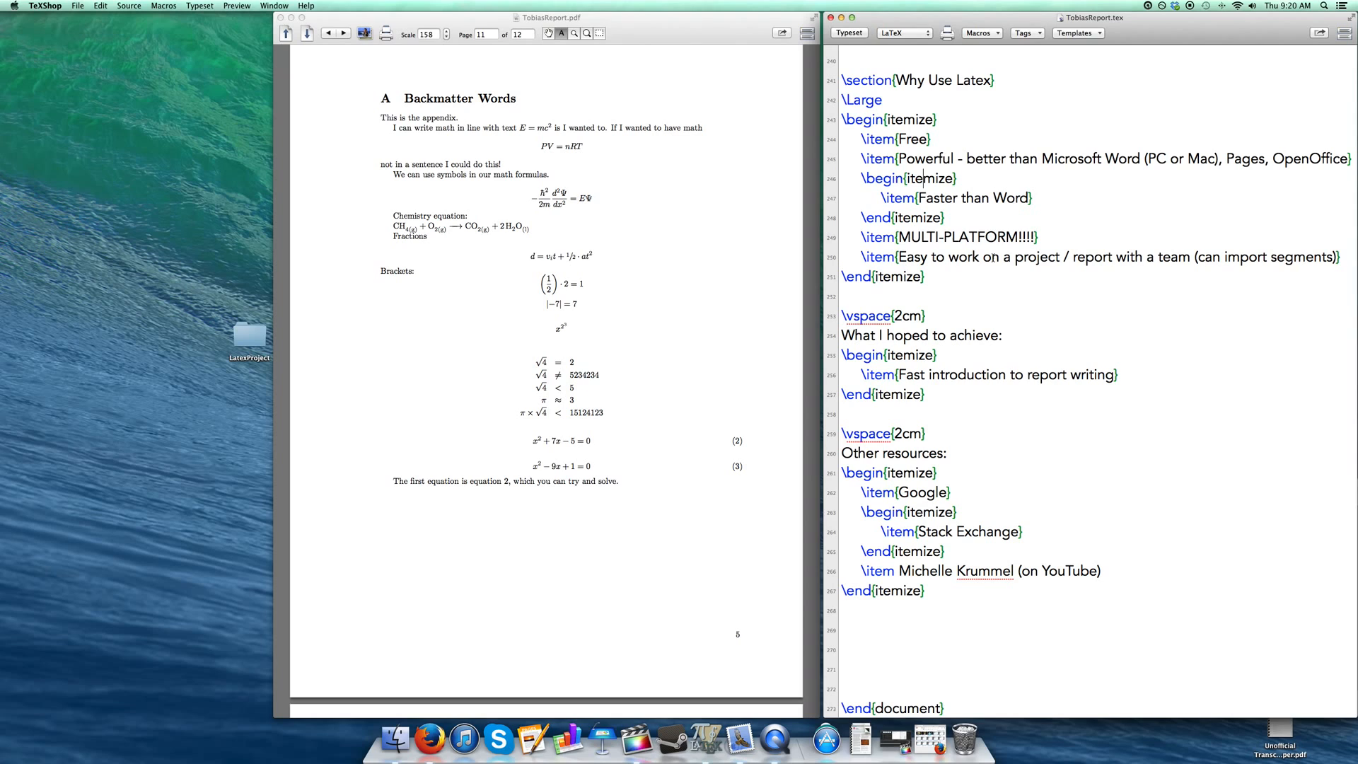
mouse_move(571, 264)
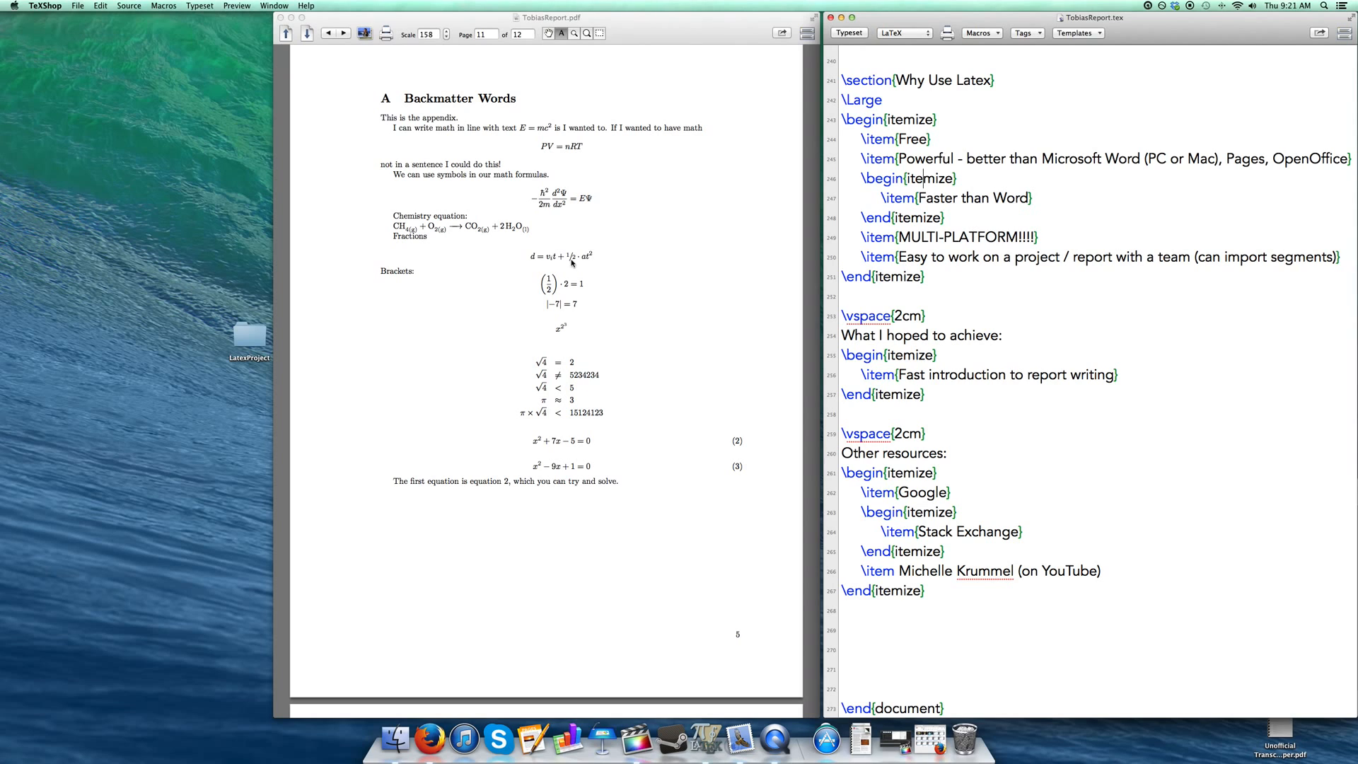
mouse_move(628, 400)
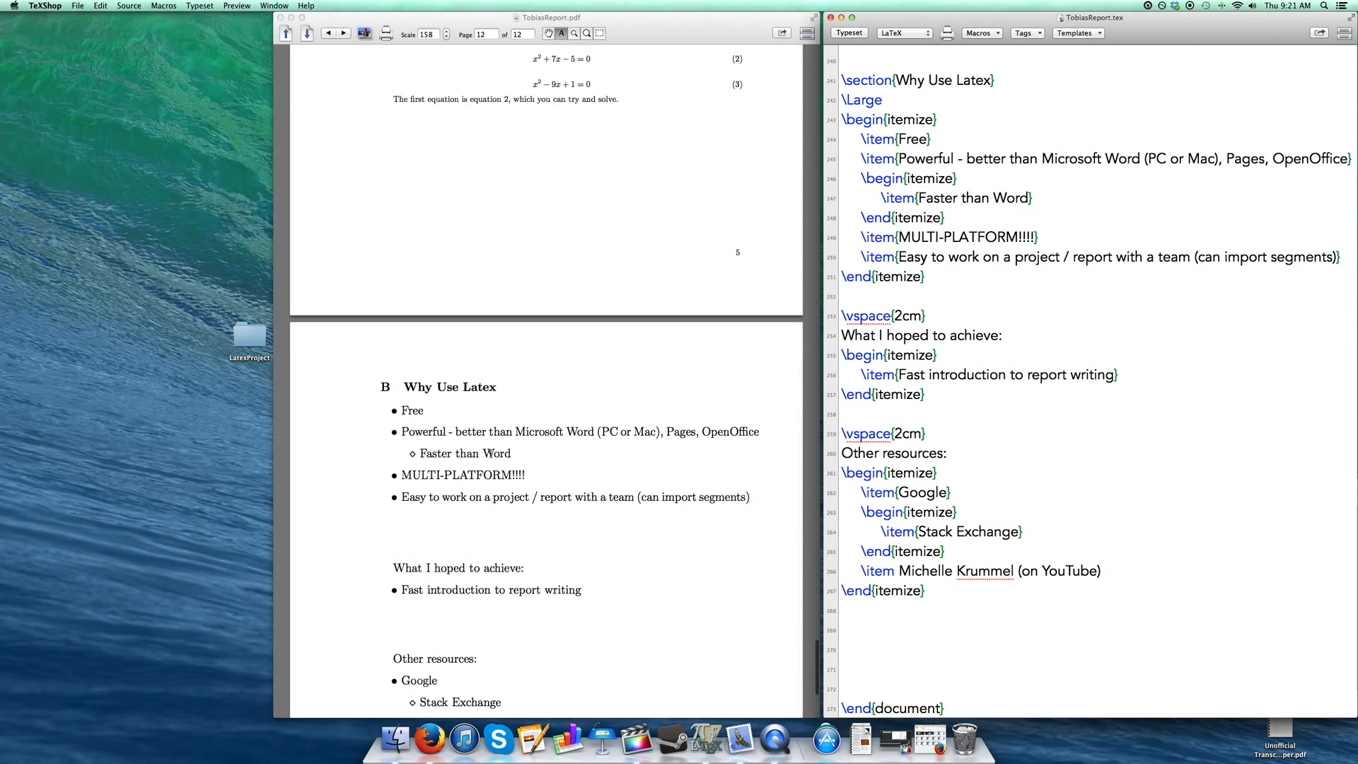
scroll(down, 3)
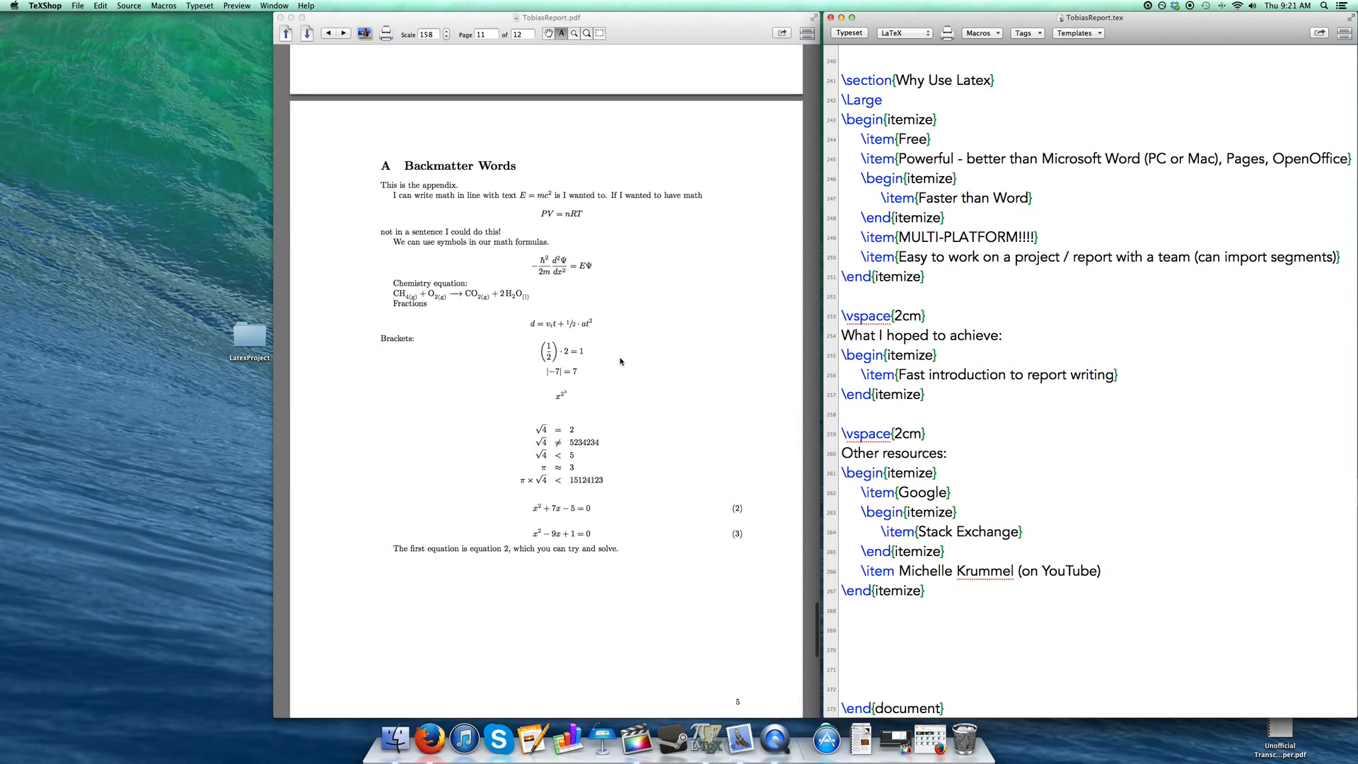
scroll(down, 3)
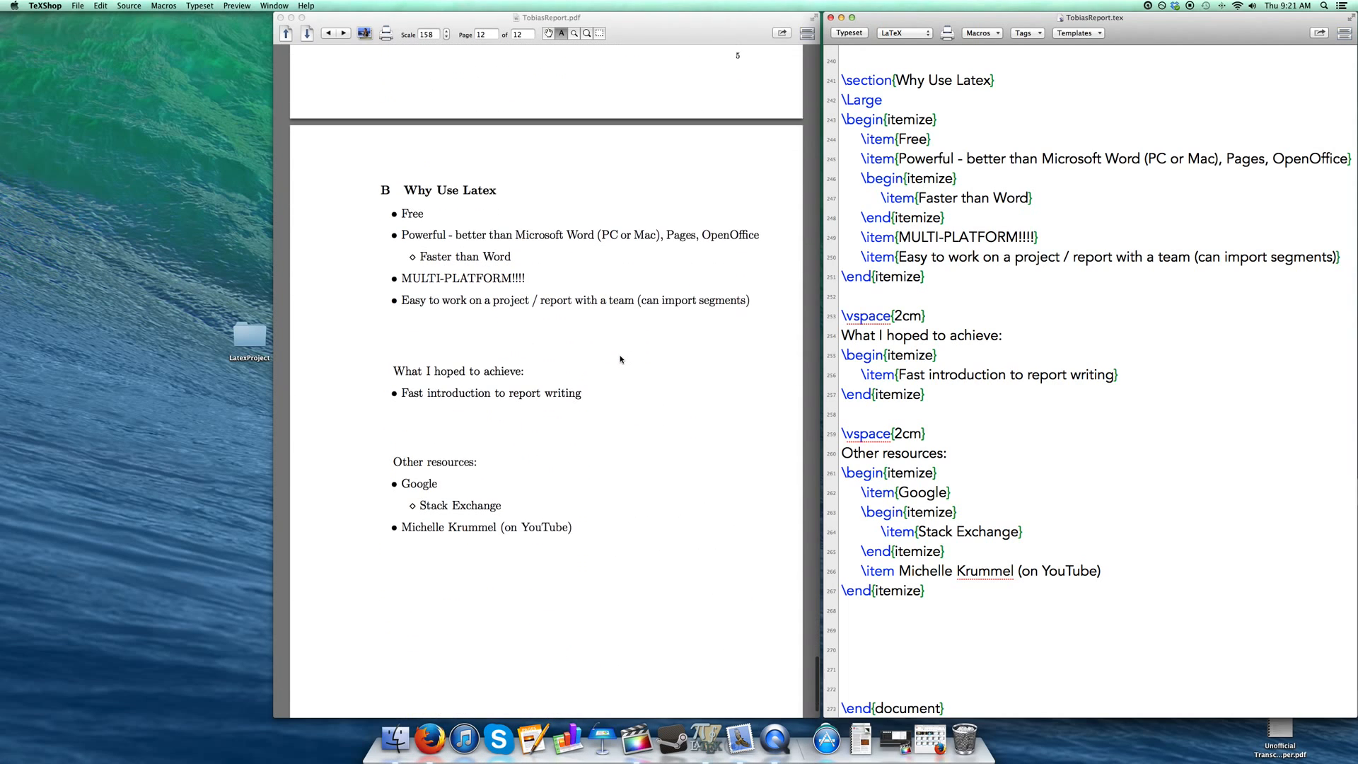
scroll(down, 3)
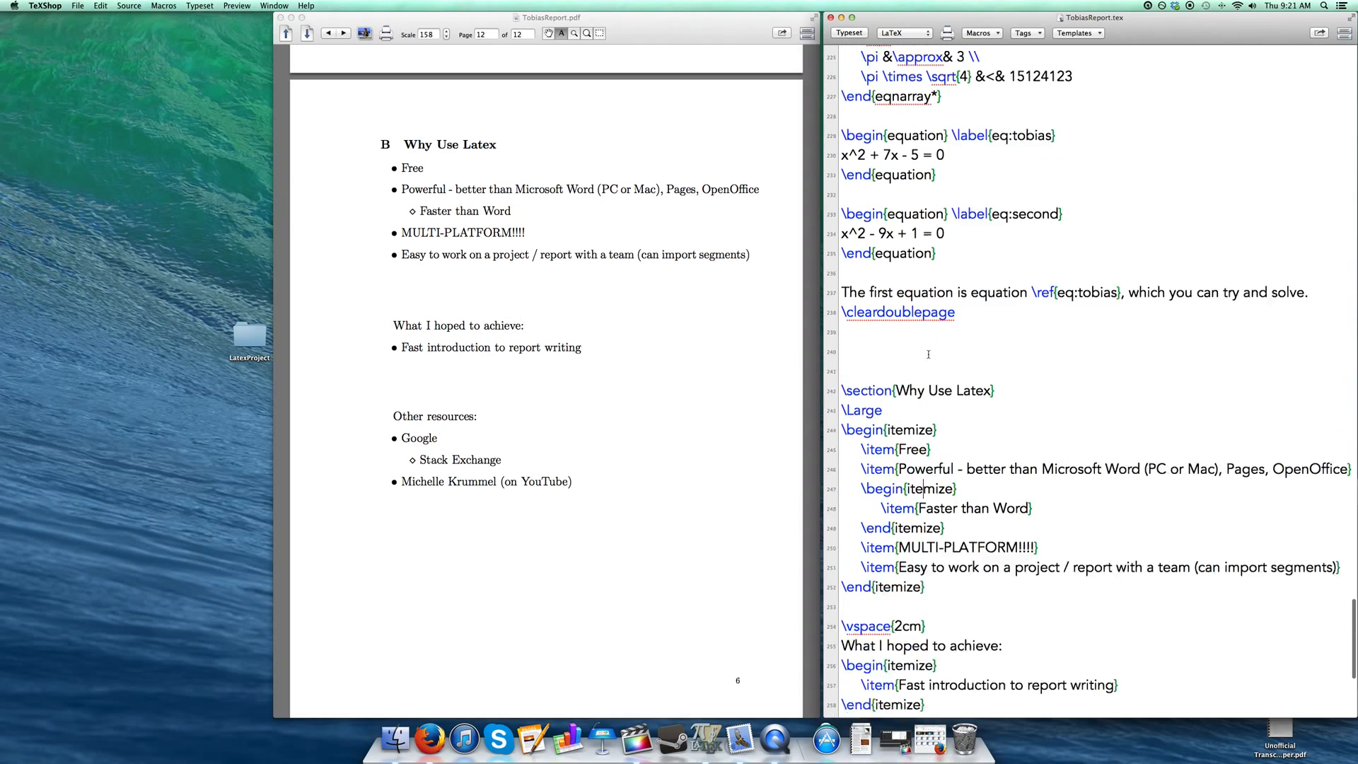
Scroll the source through the equation code, and return the PDF to page 1
scroll(up, 3)
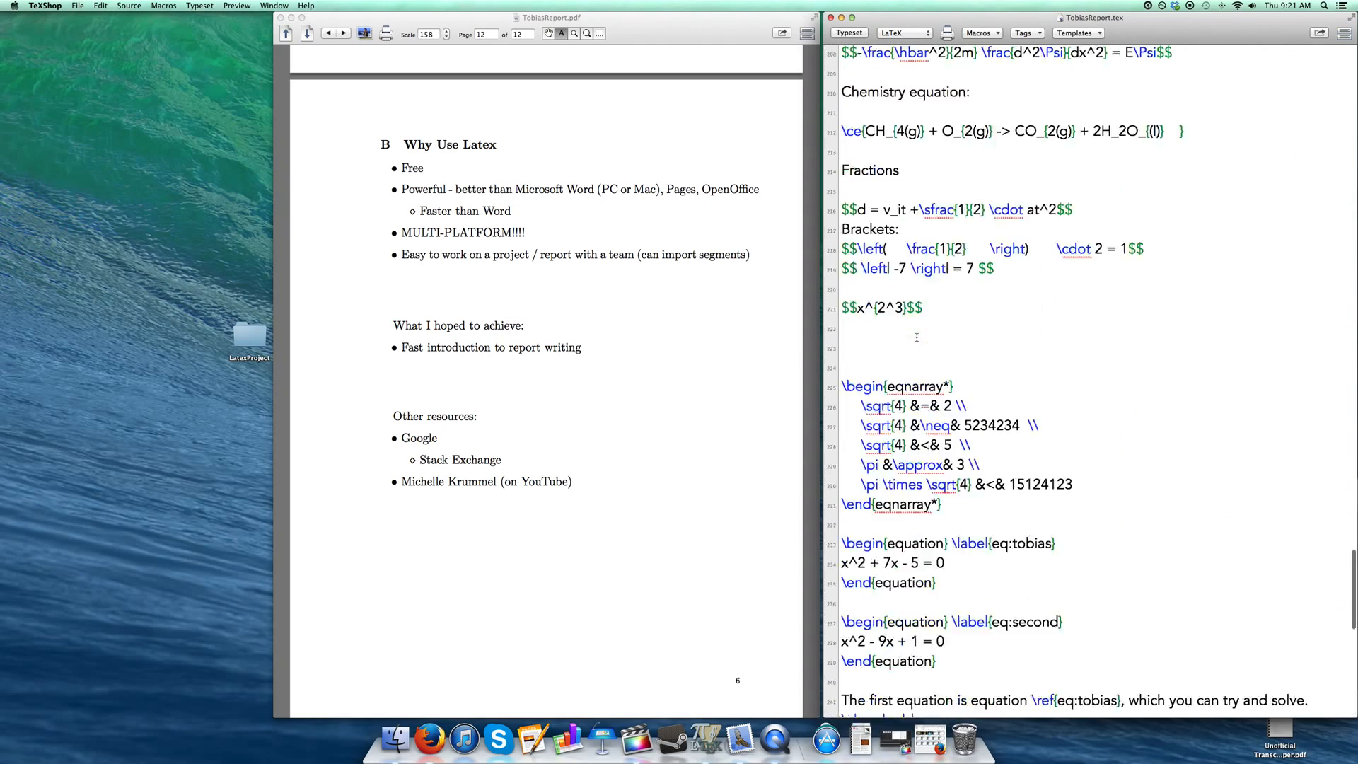
scroll(down, 3)
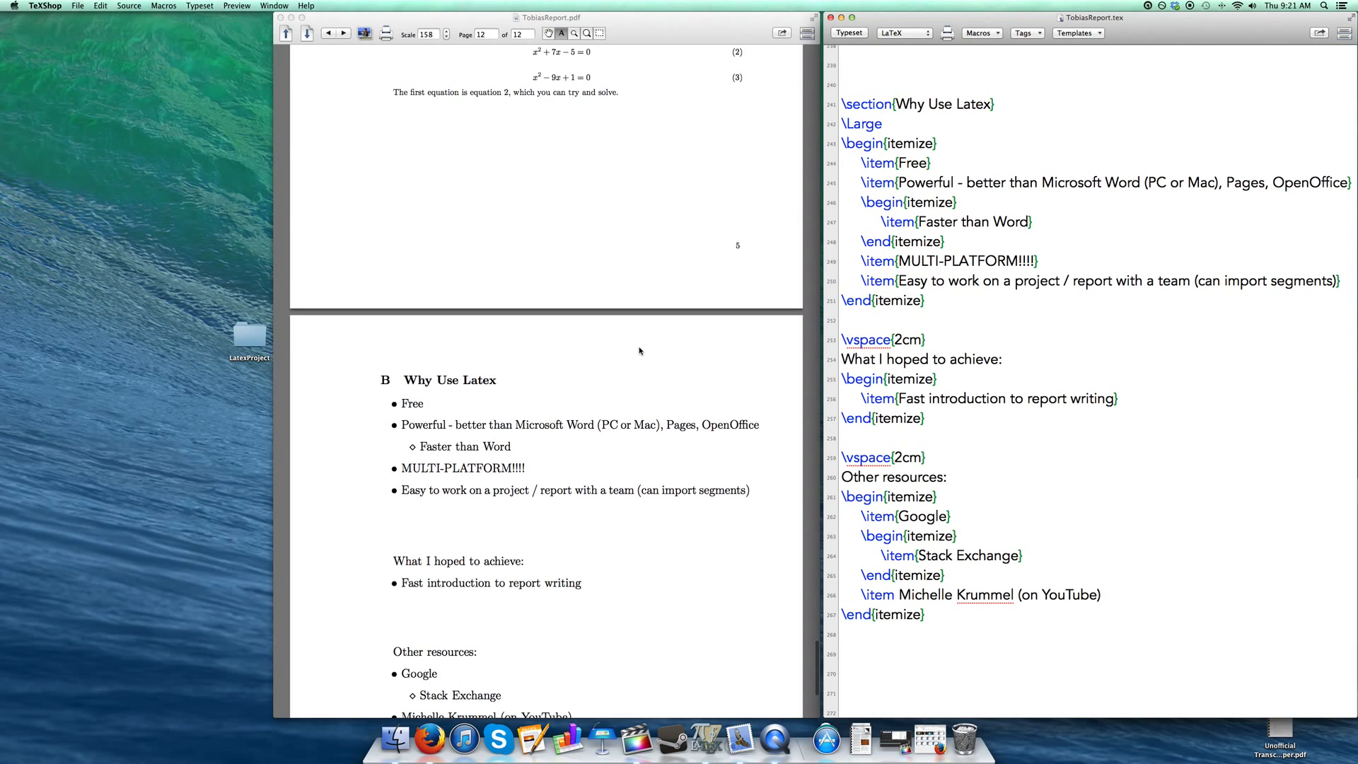
scroll(down, 3)
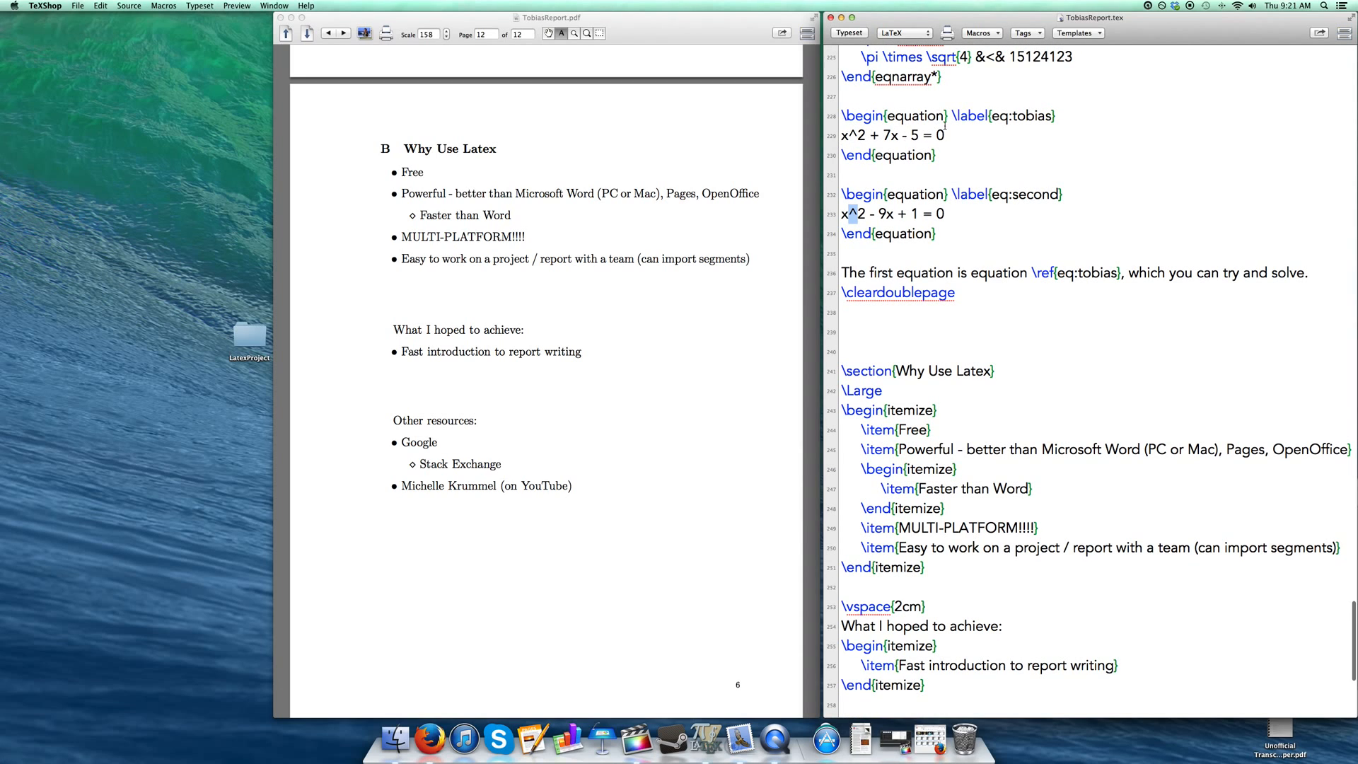
scroll(down, 3)
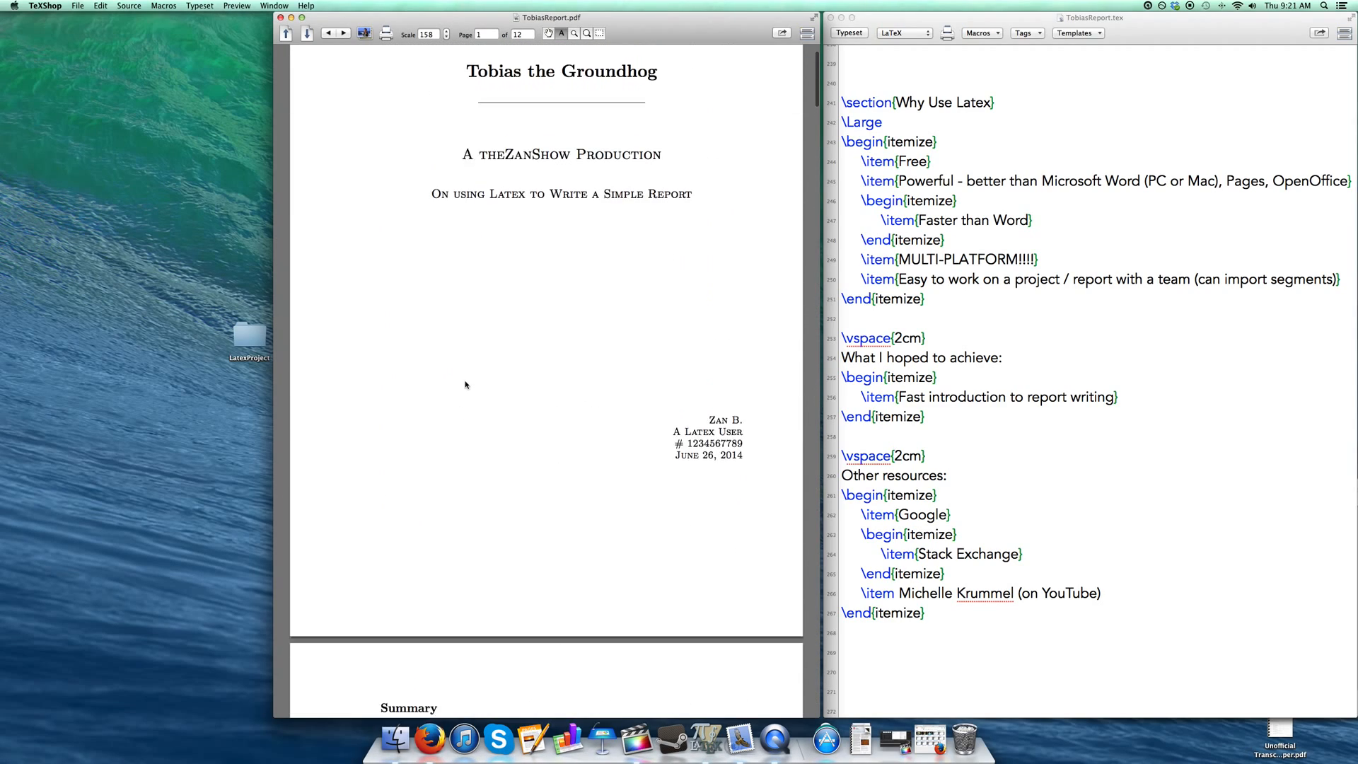
Scroll the PDF to page 12 and look over the Why Use Latex bullet lists
scroll(down, 3)
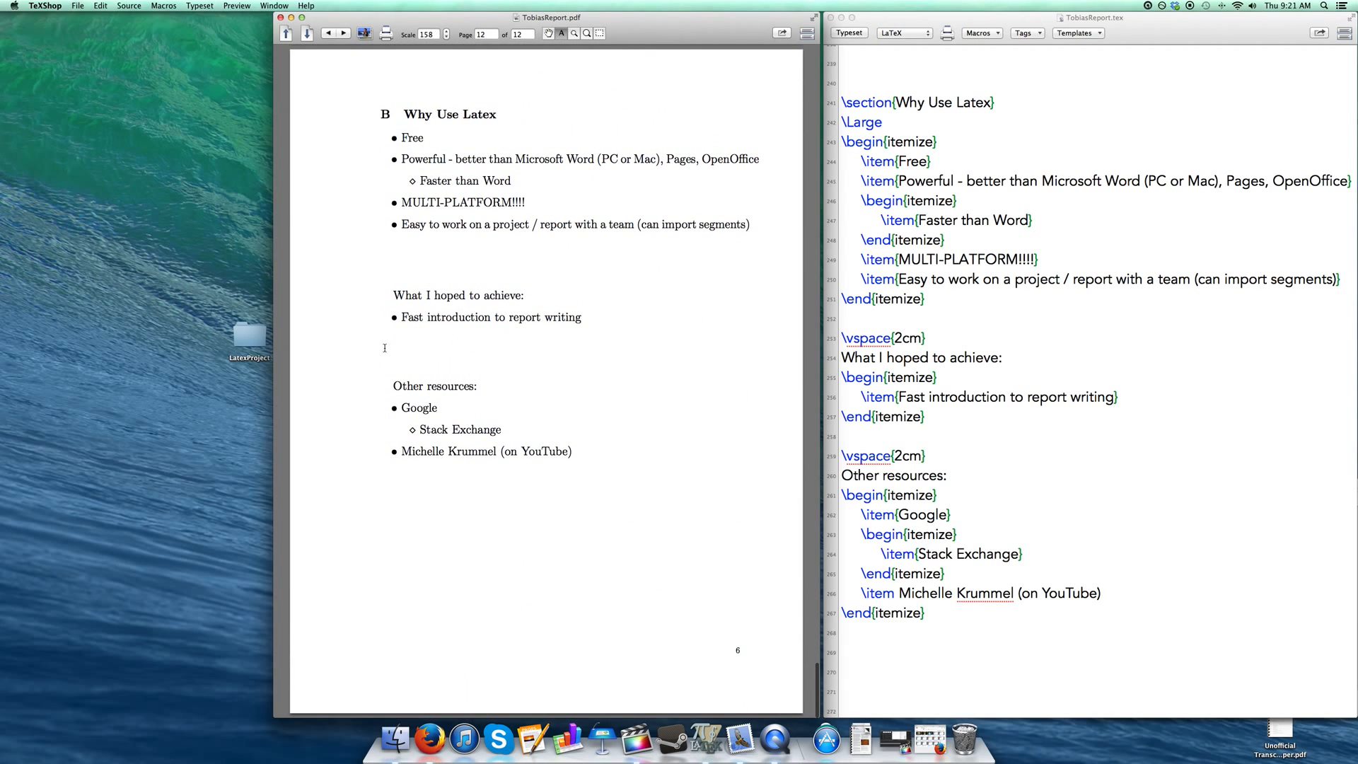
mouse_move(369, 402)
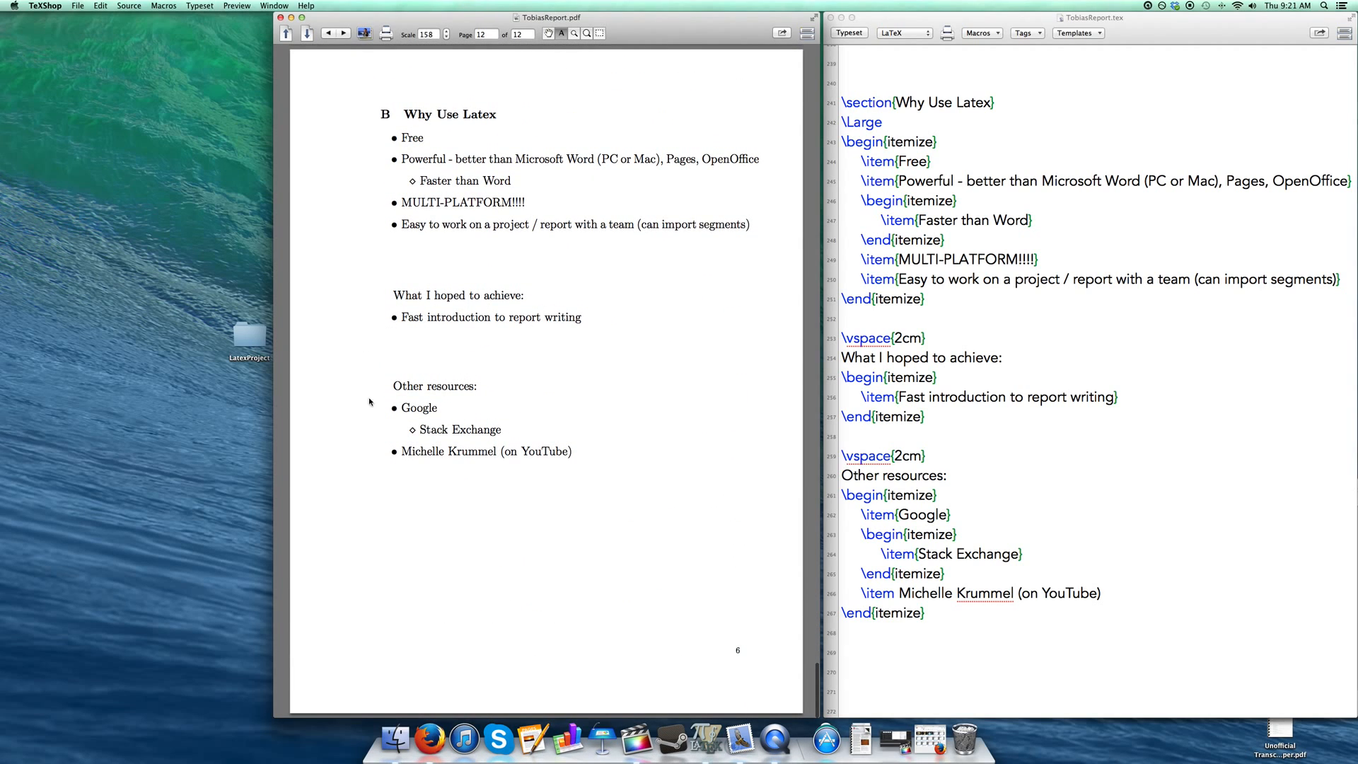
double_click(418, 408)
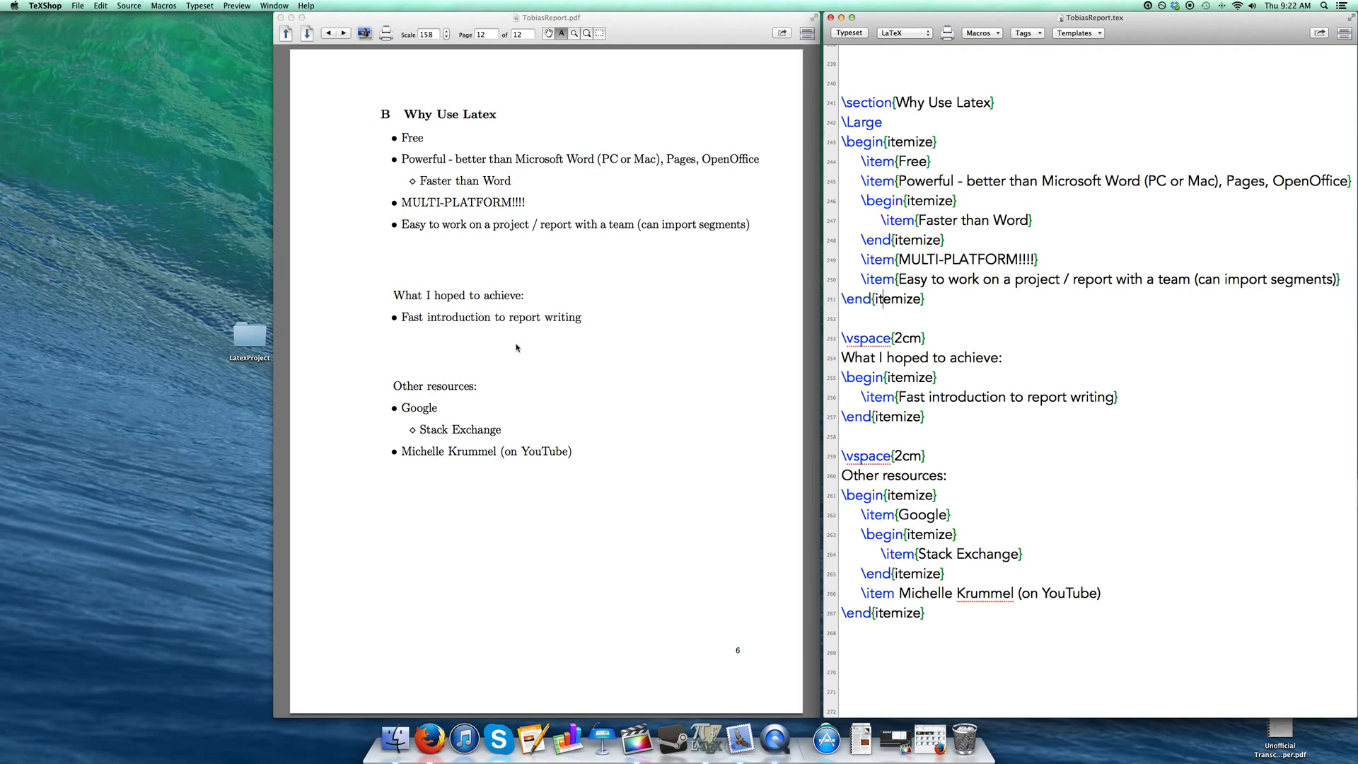
mouse_move(508, 433)
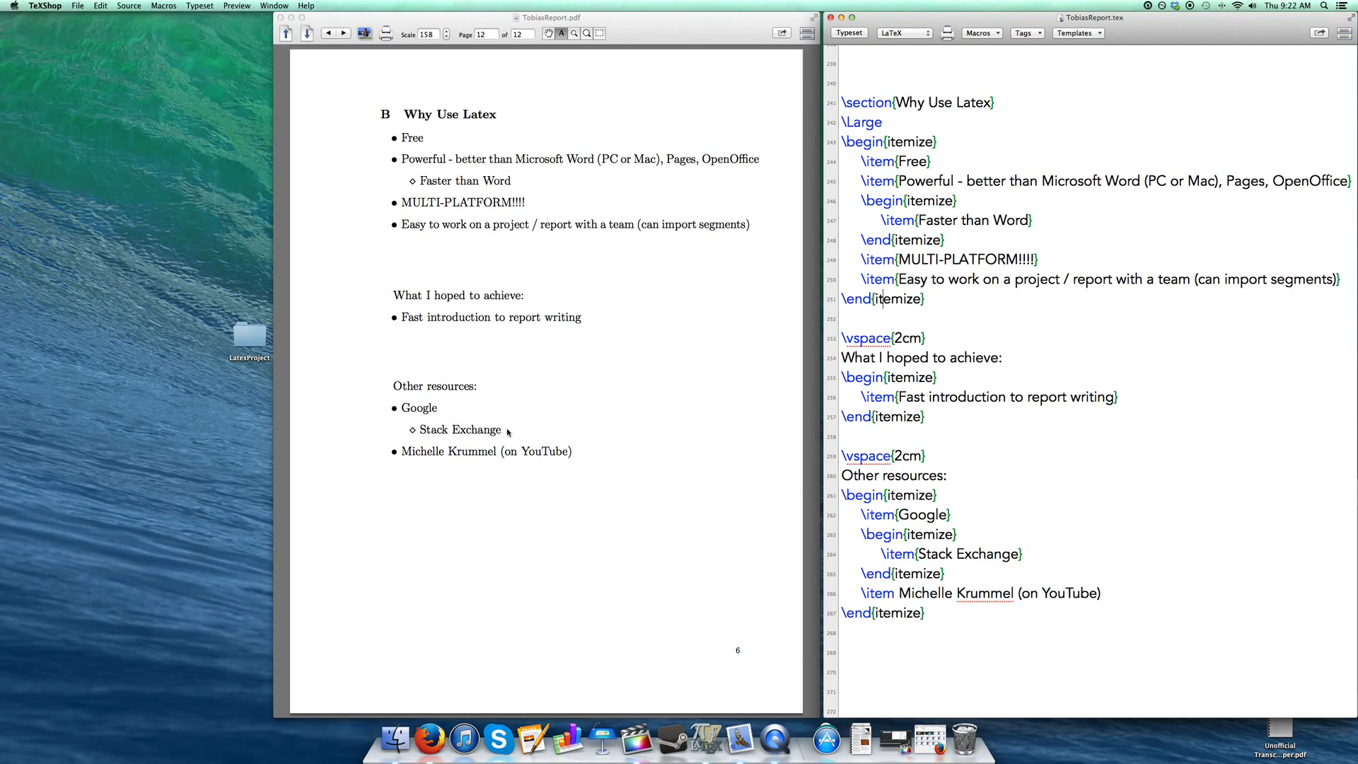
mouse_move(490, 437)
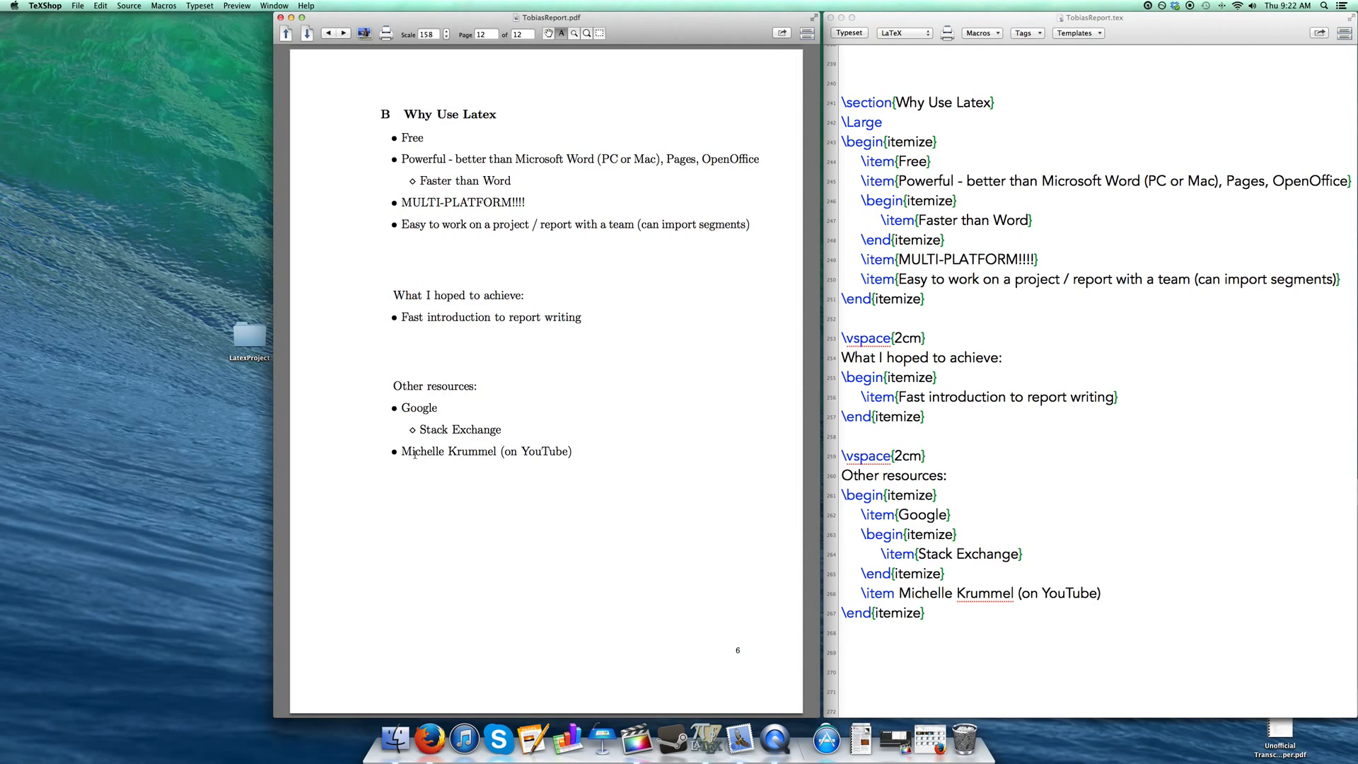
mouse_move(935, 741)
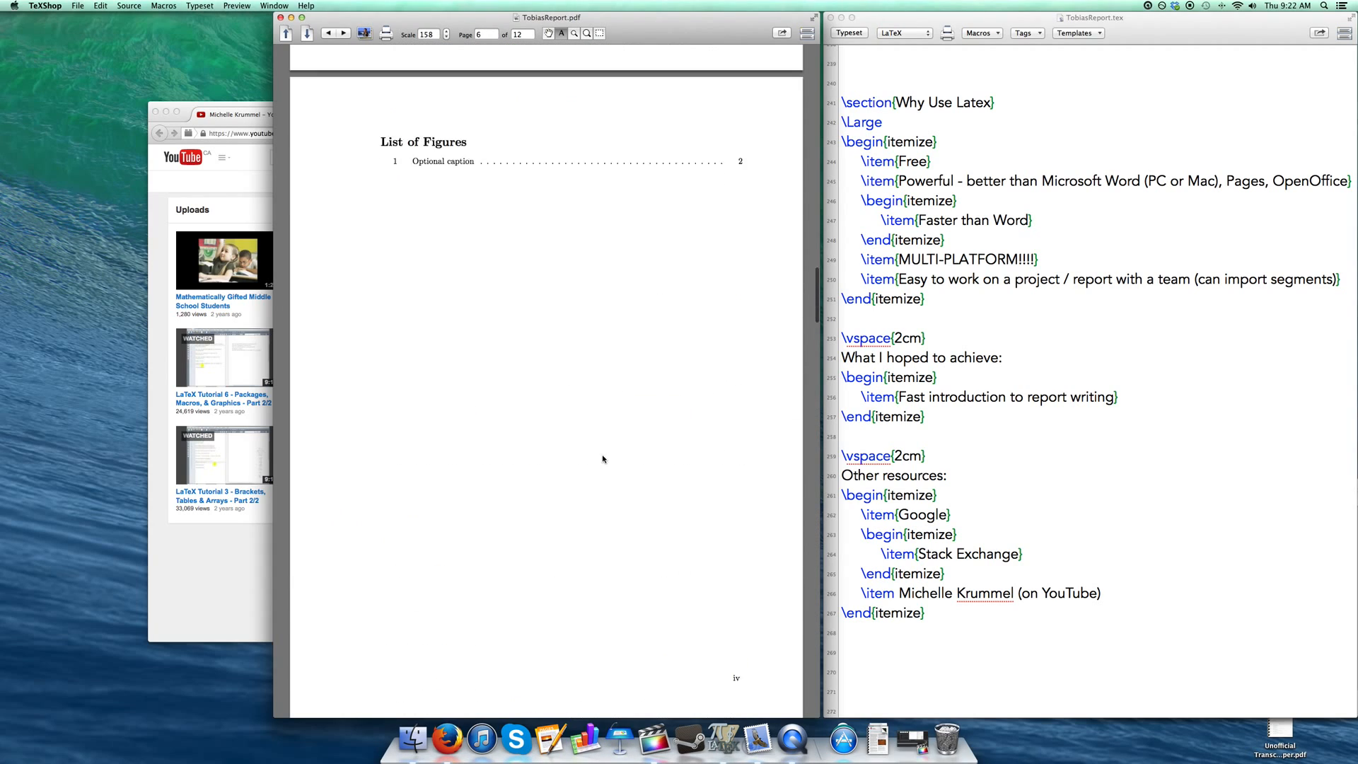
Page from title through introduction and references to the final Why Use Latex page
click(285, 34)
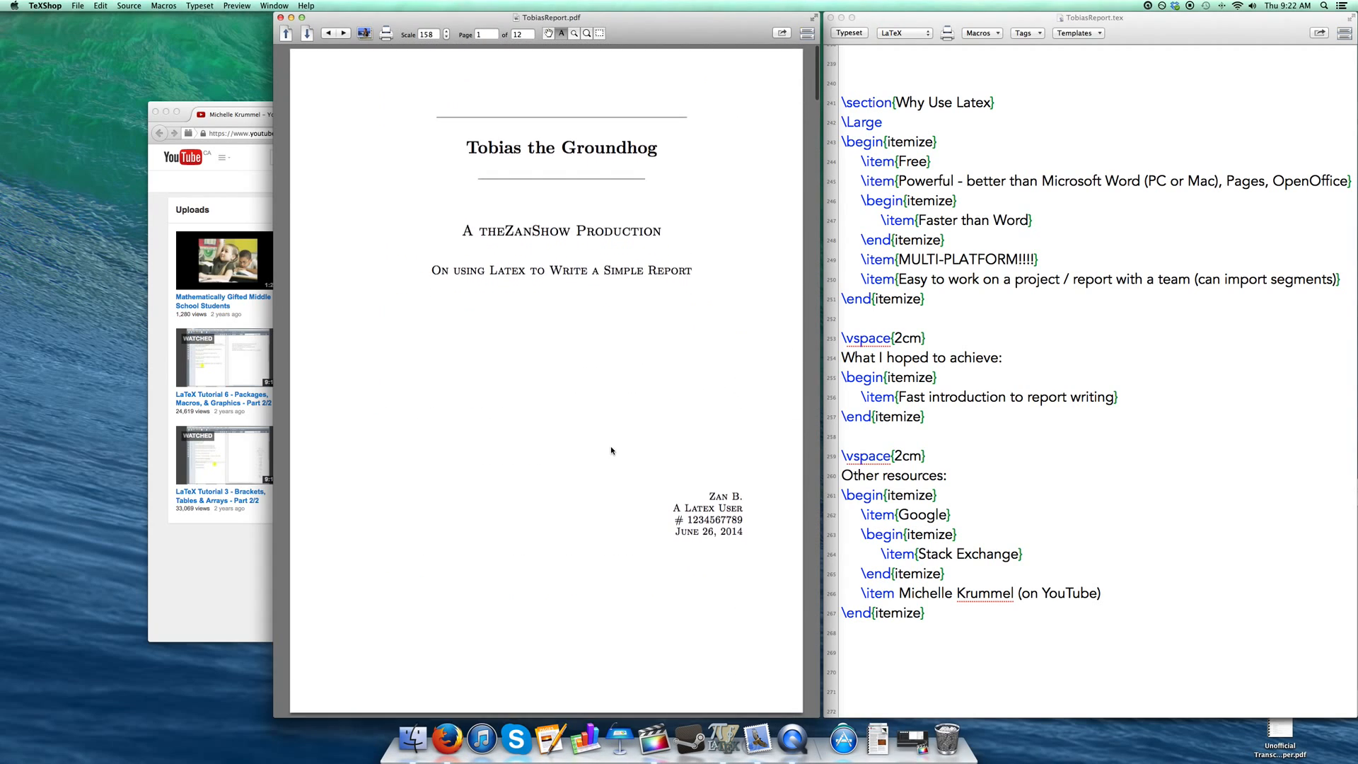
scroll(down, 3)
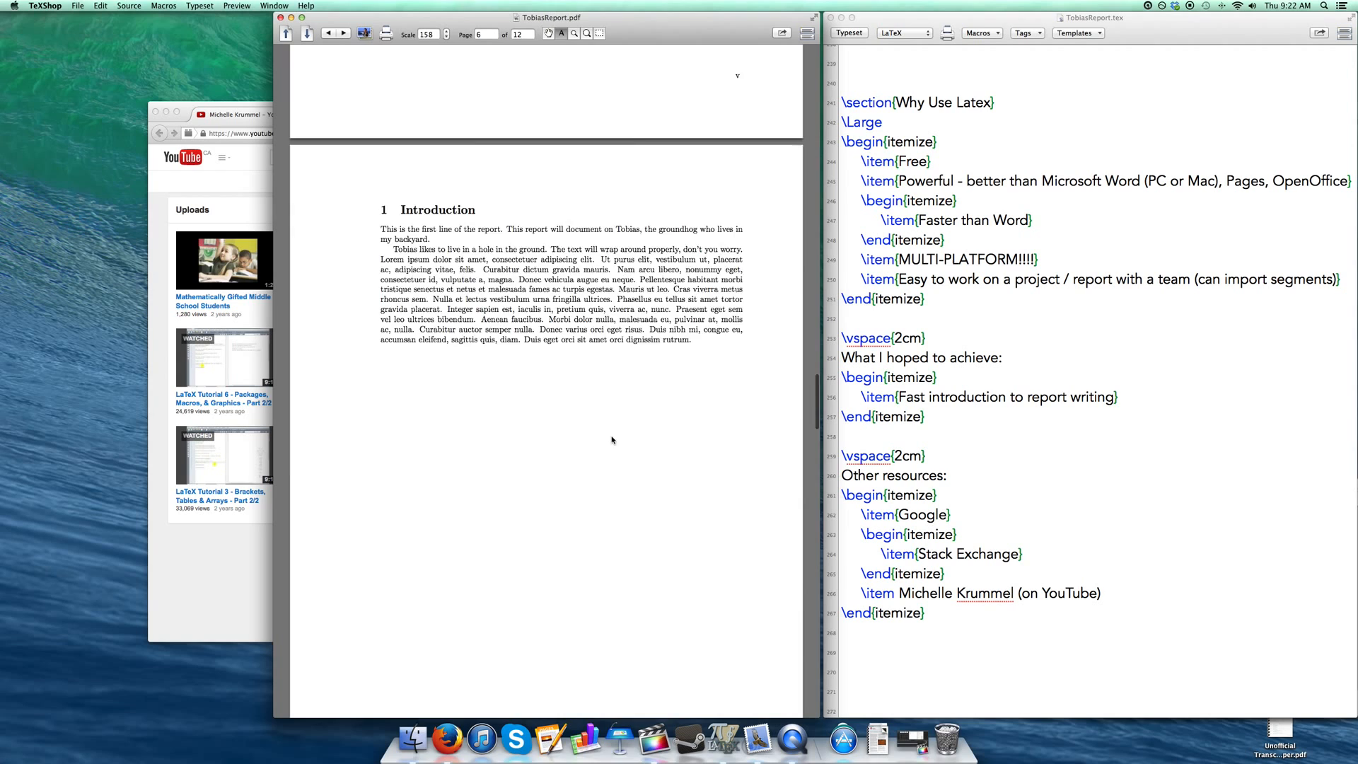
scroll(down, 3)
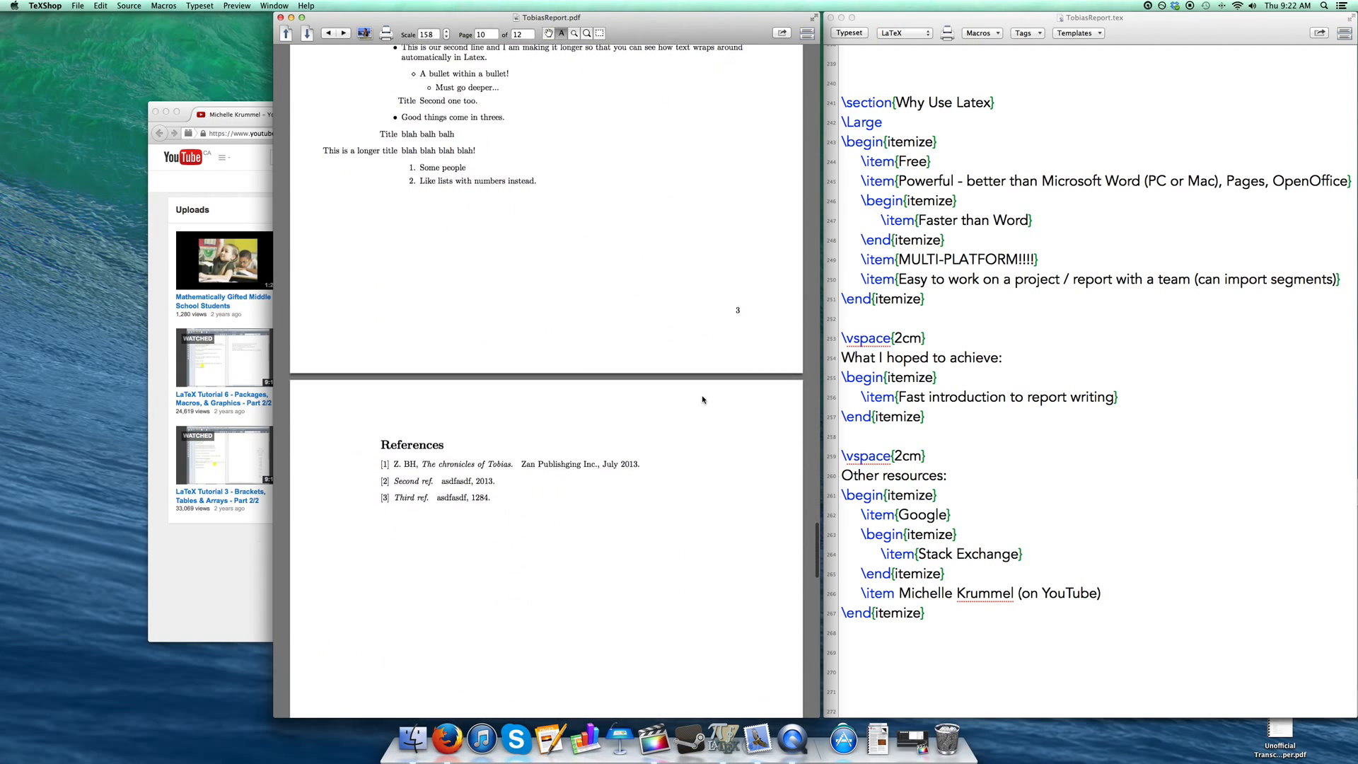
scroll(down, 3)
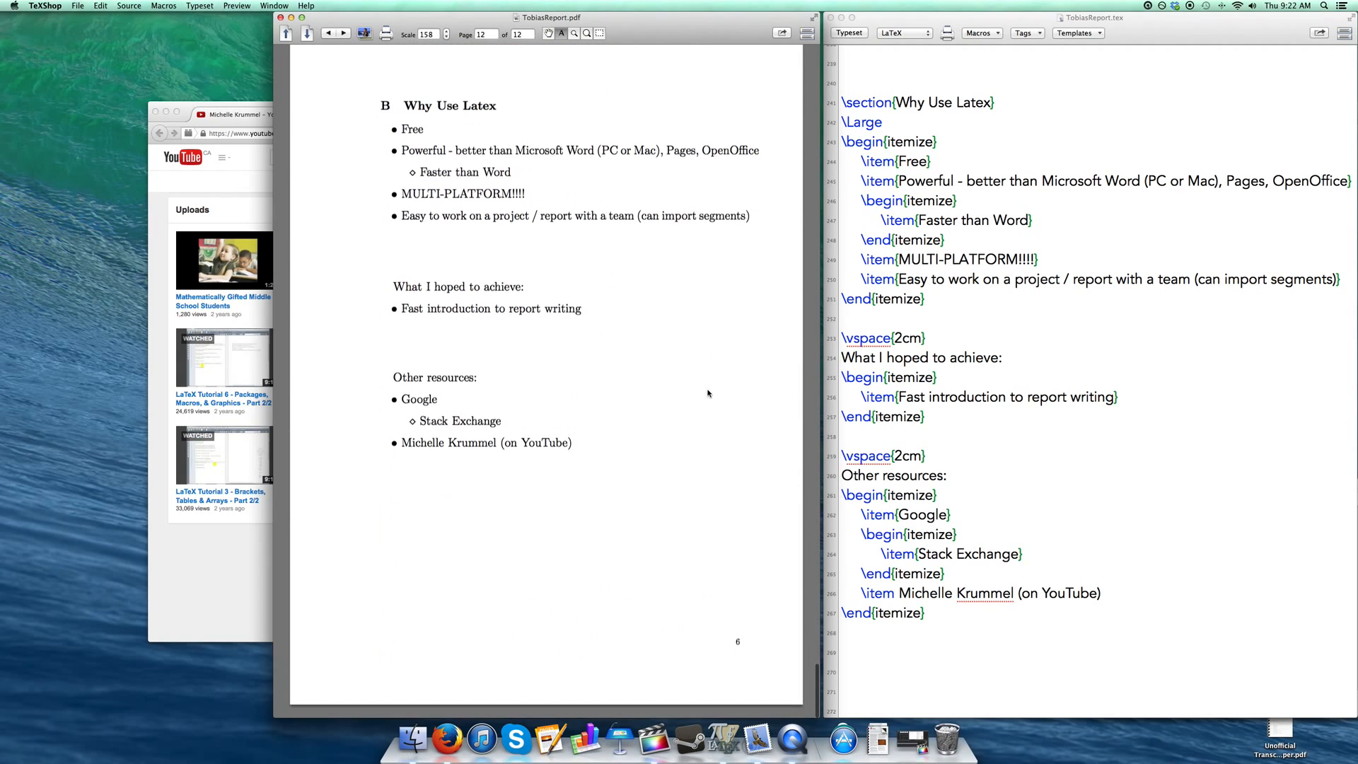